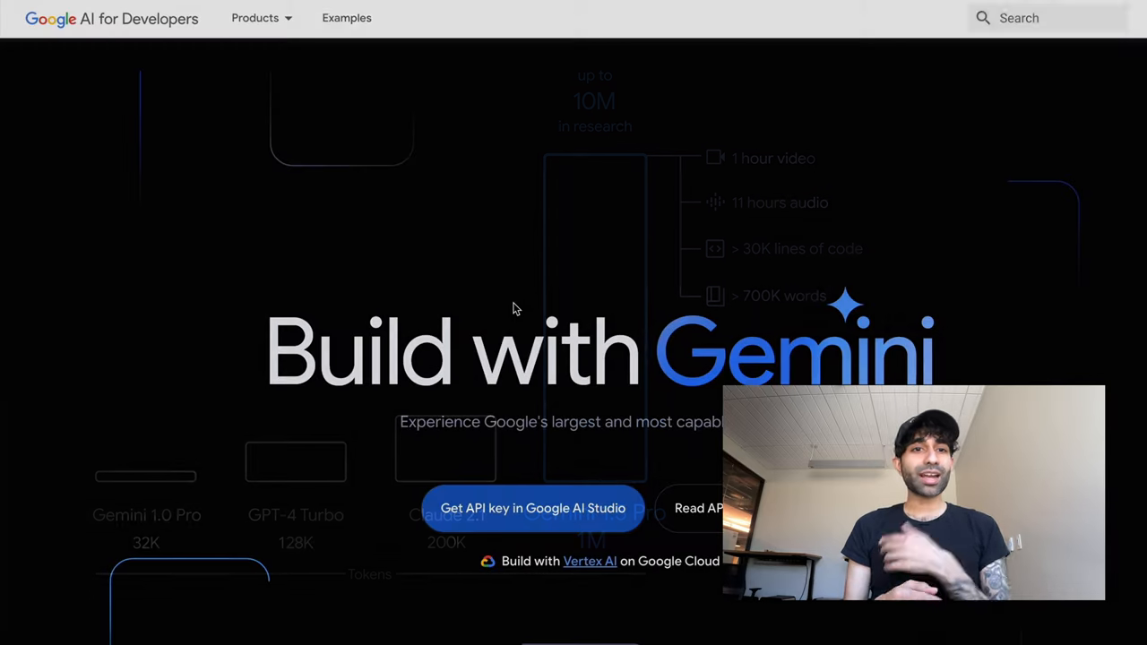
Name the new prompt 'Bookshelf', save it, and bring up the Drive image picker
left_click(532, 508)
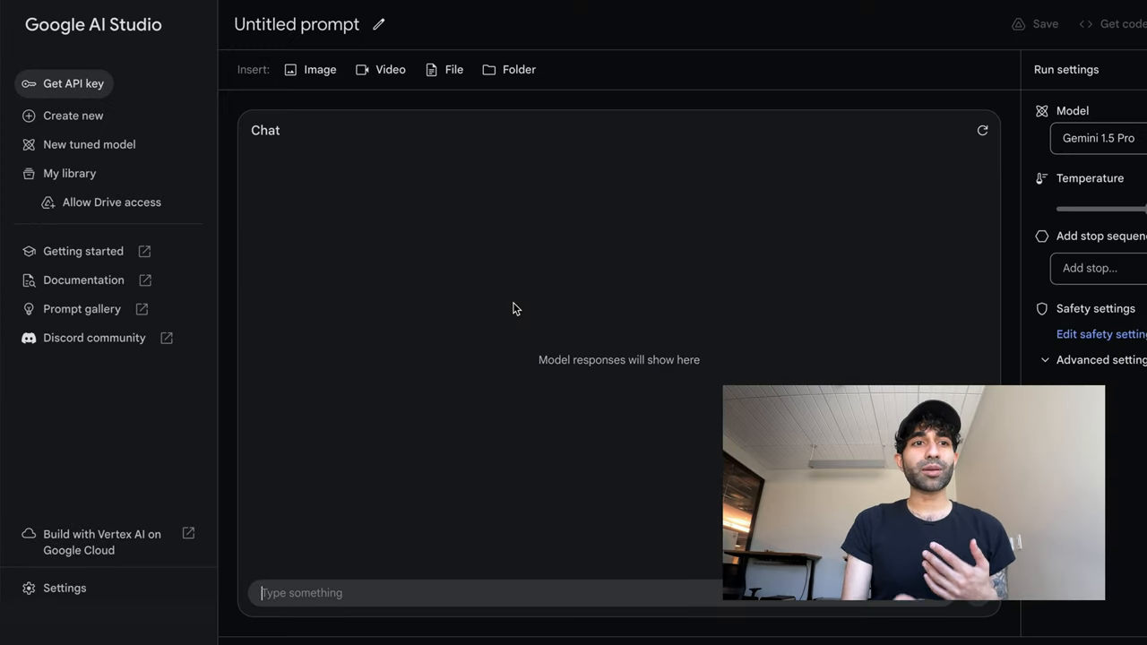
left_click(1044, 24)
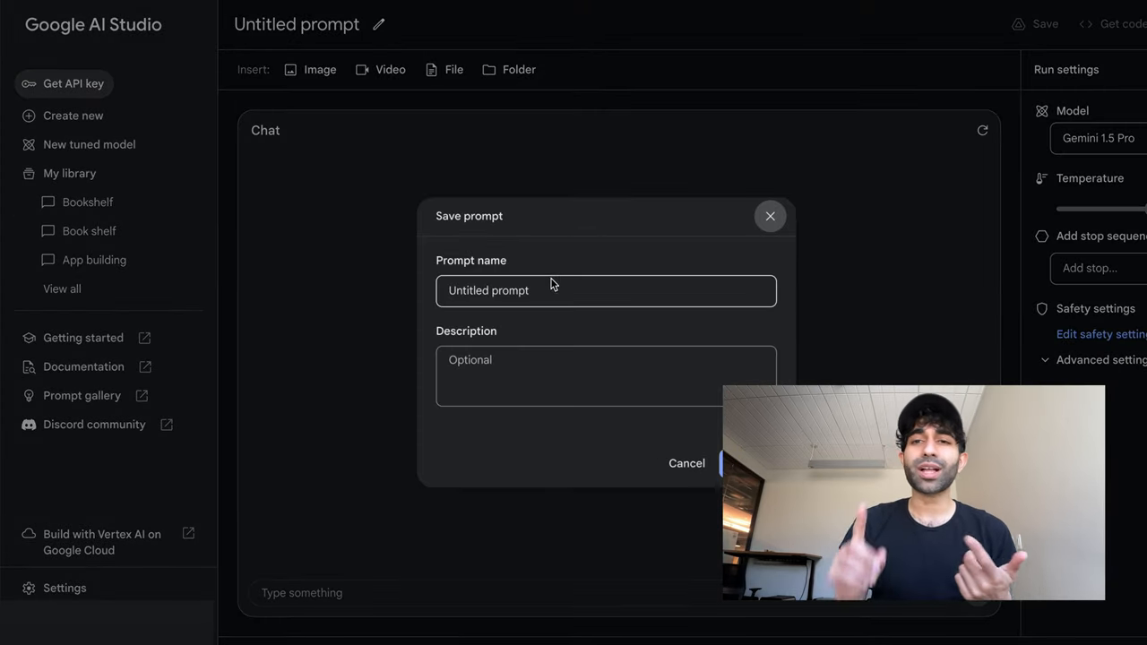
type("Bookshelf")
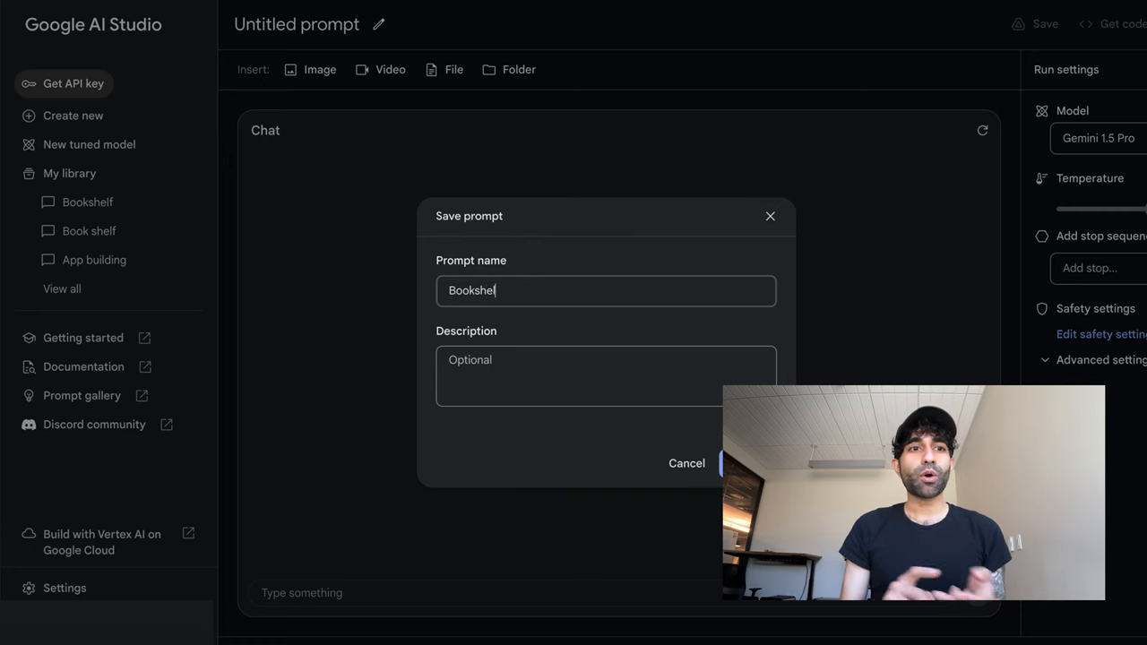
left_click(726, 463)
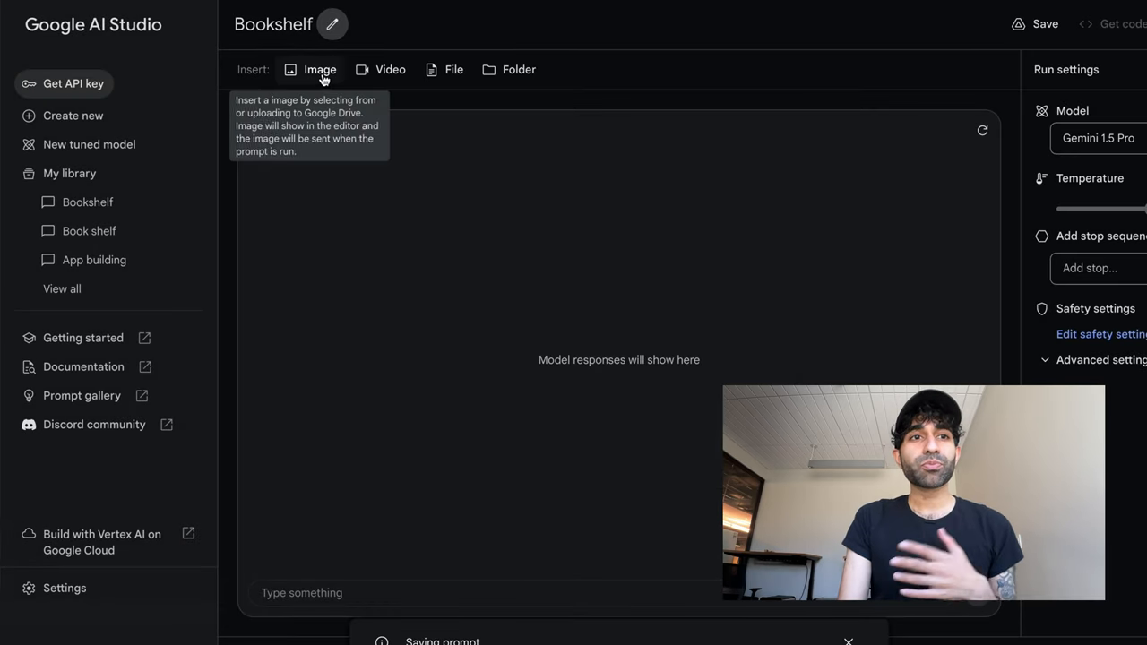
left_click(319, 69)
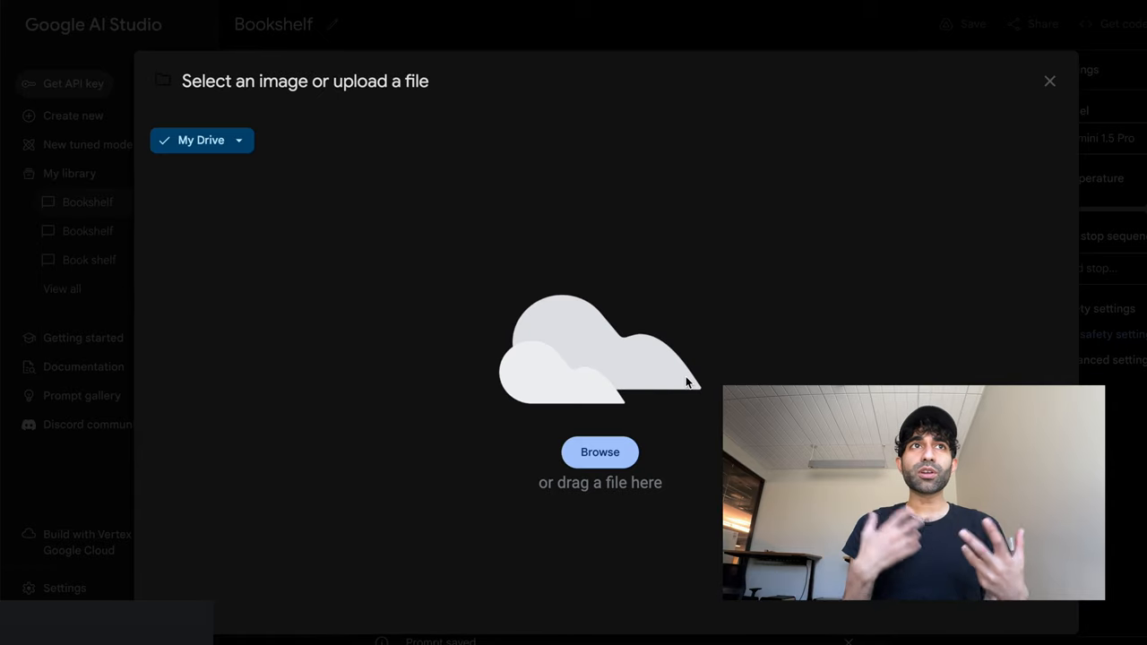
left_click(600, 451)
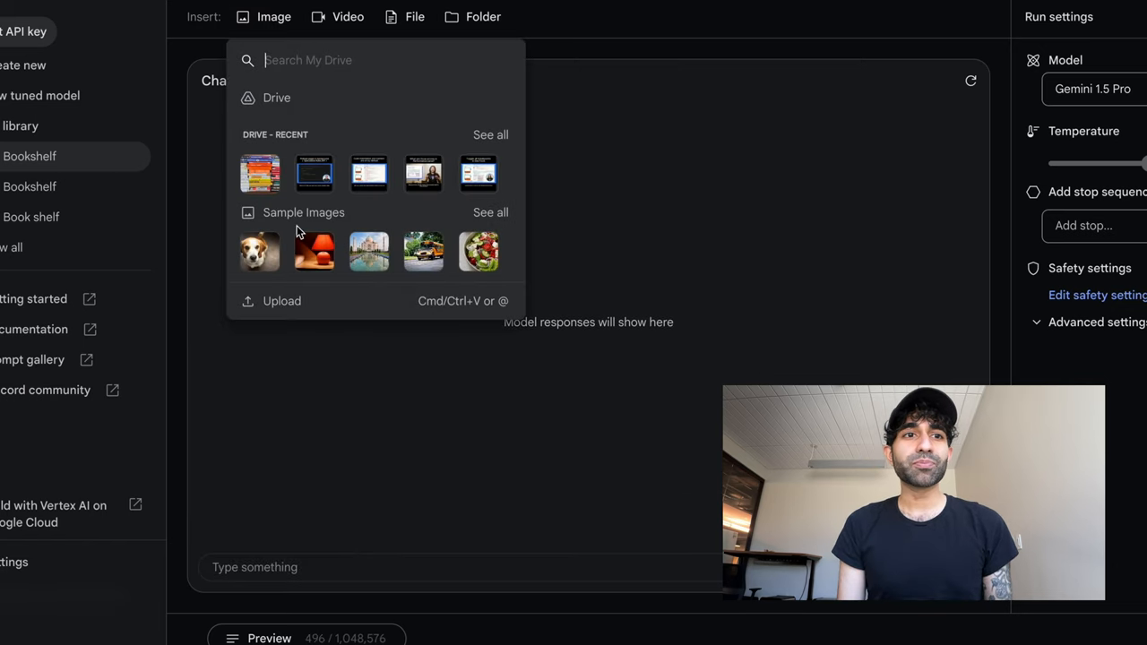
Attach the bookshelf photo and ask 'Give me a list of all these books'
left_click(260, 173)
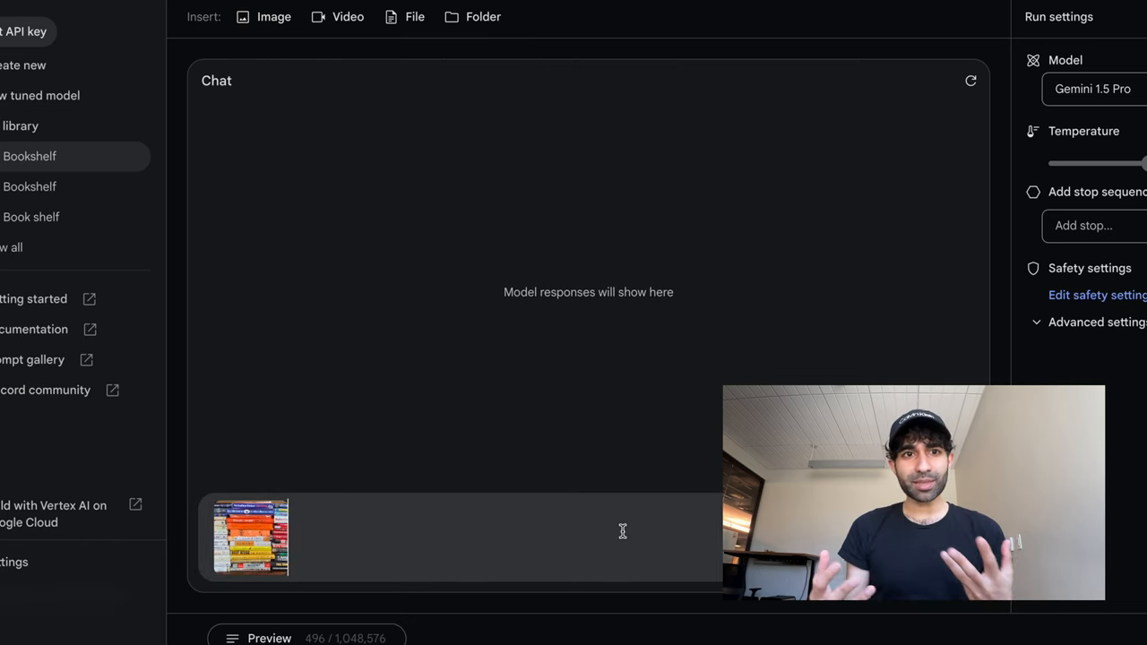
type("Give me a list")
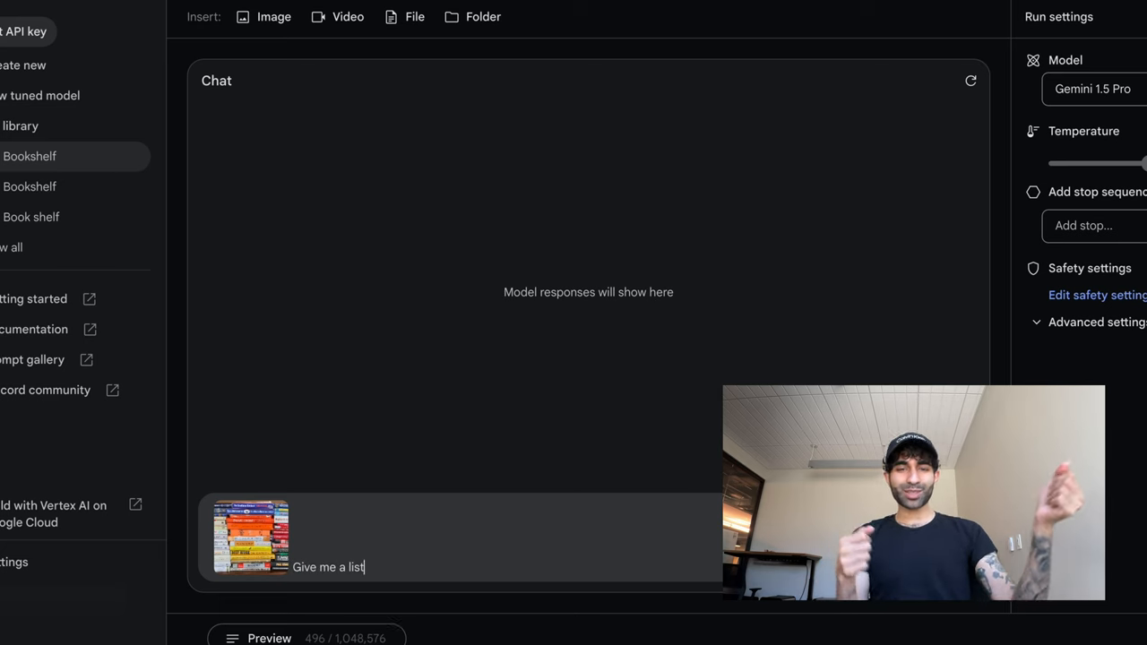
type("of all these books")
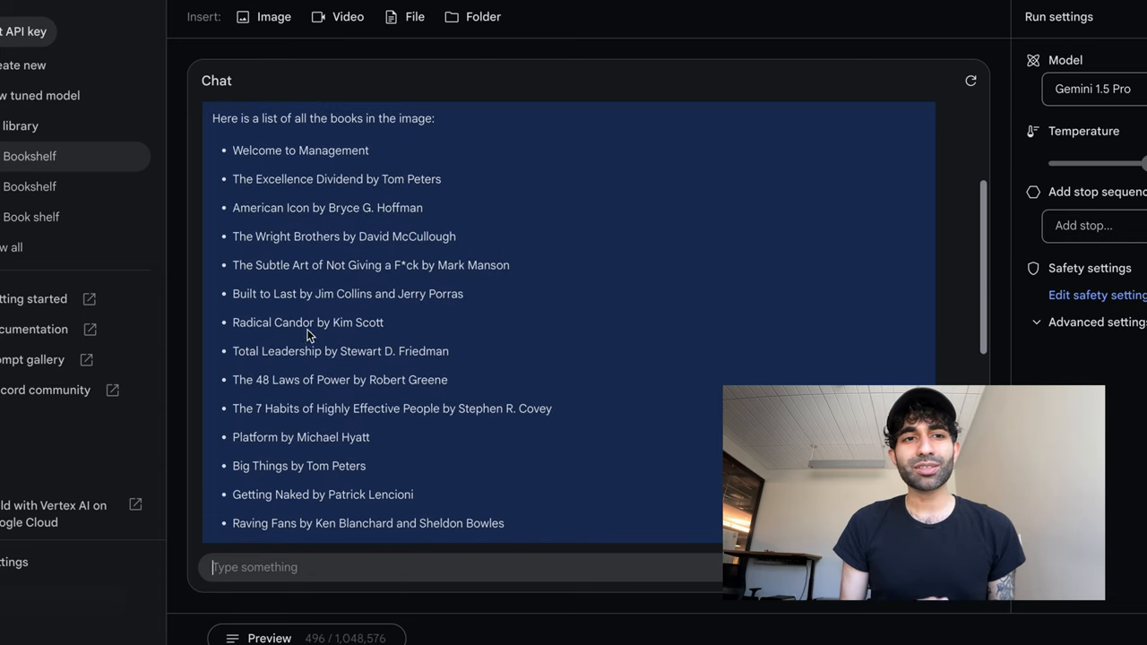
Highlight a book title in Gemini's reply and scroll through the book list
double_click(370, 264)
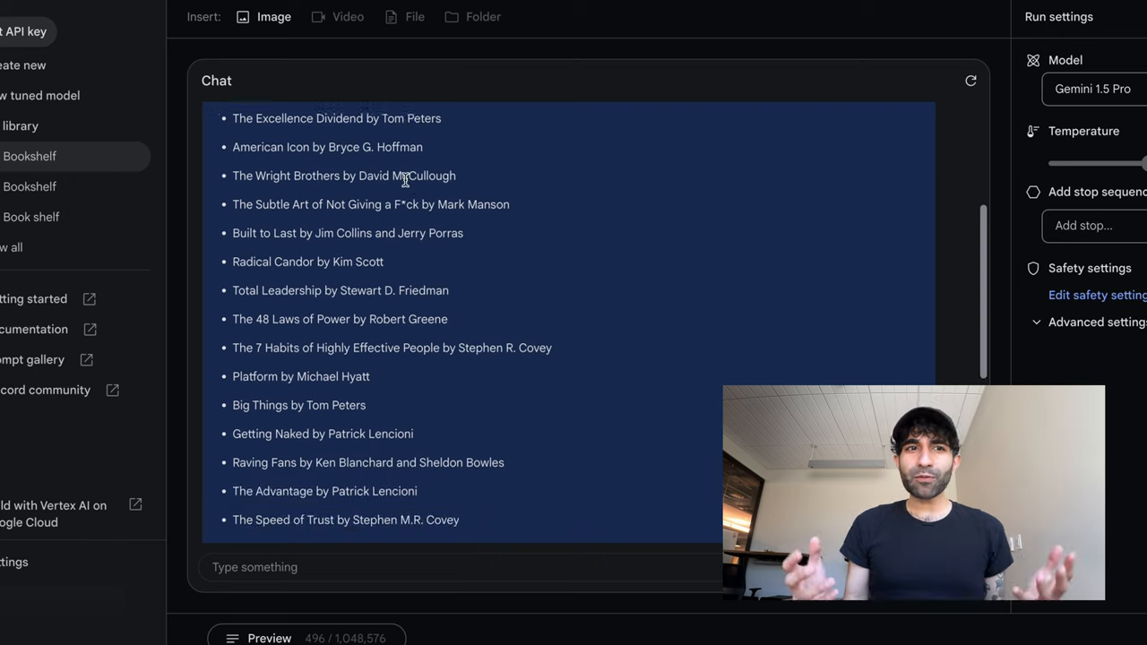
scroll("down", 3)
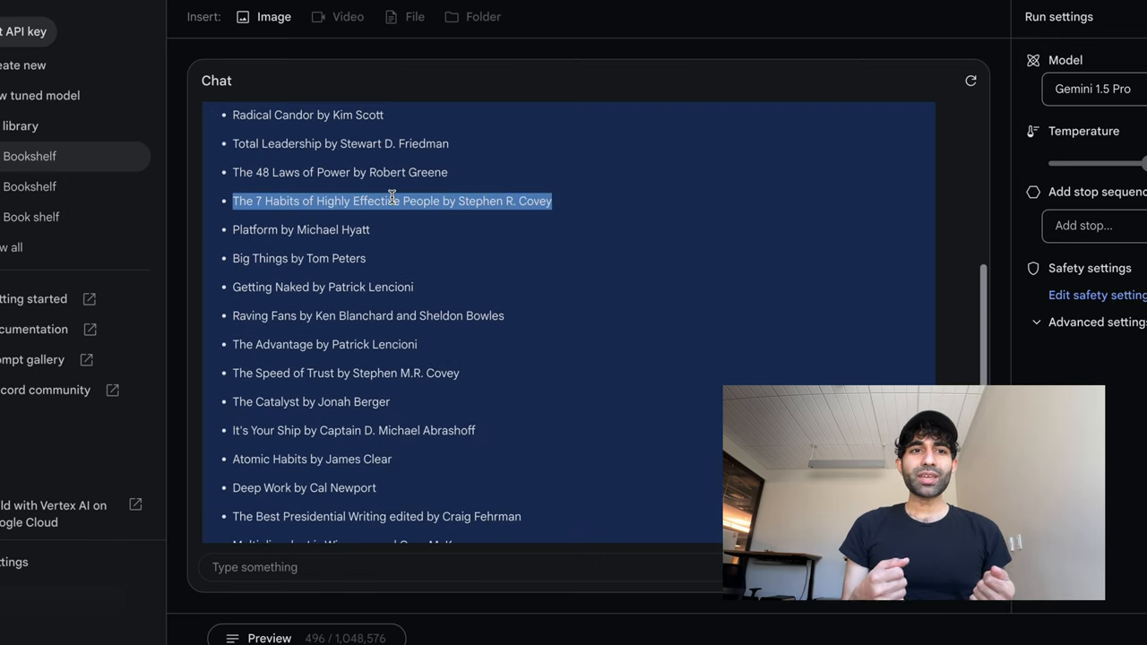
scroll("down", 3)
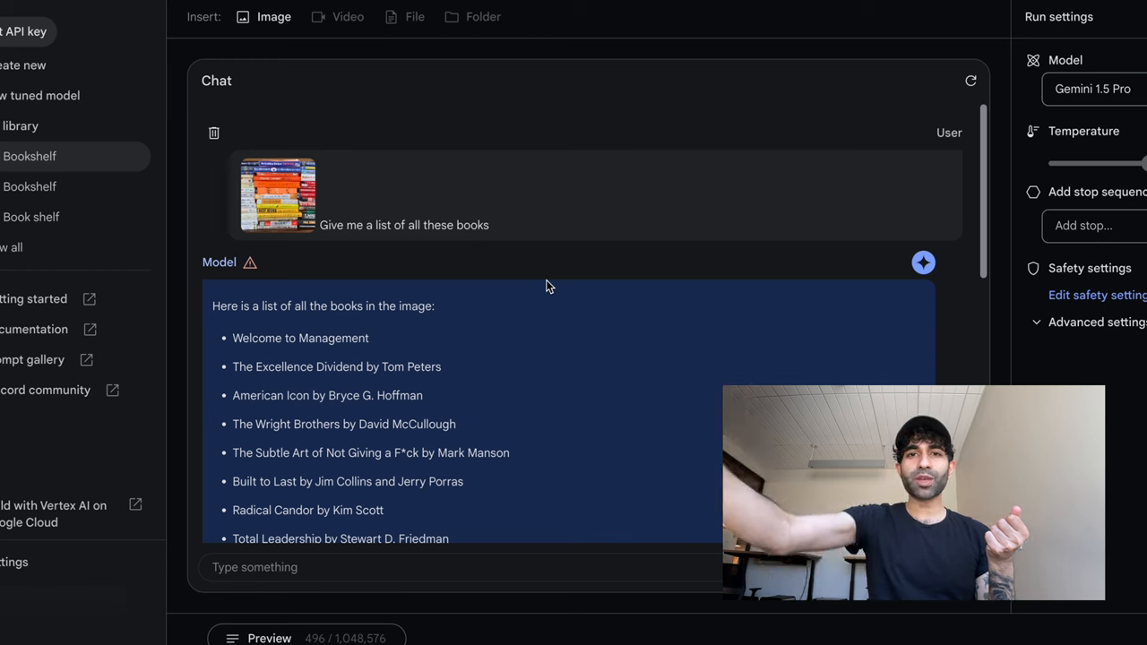
mouse_move(277, 195)
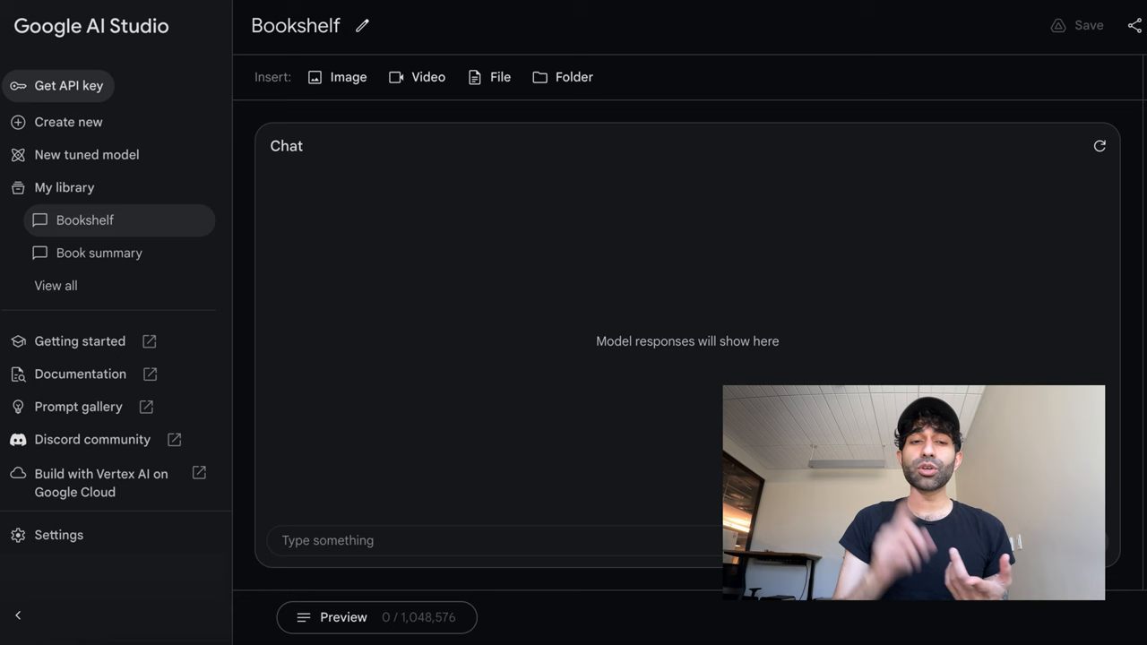
Rerun the Bookshelf prompt and scroll through the quoted list of programming books
left_click(417, 76)
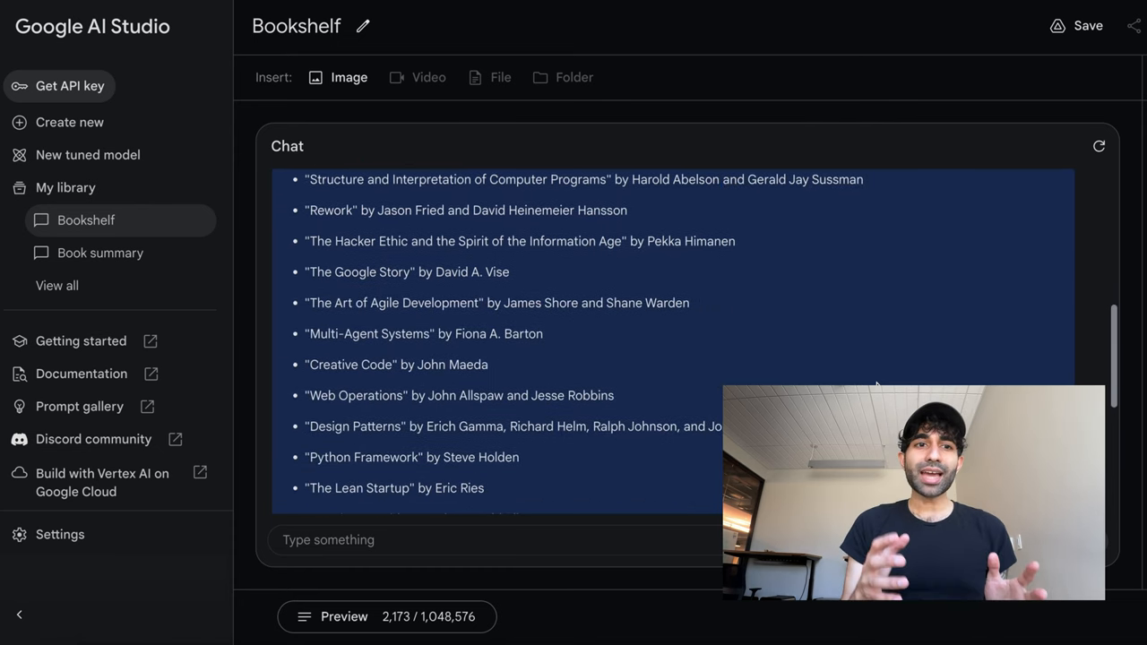
scroll("down", 3)
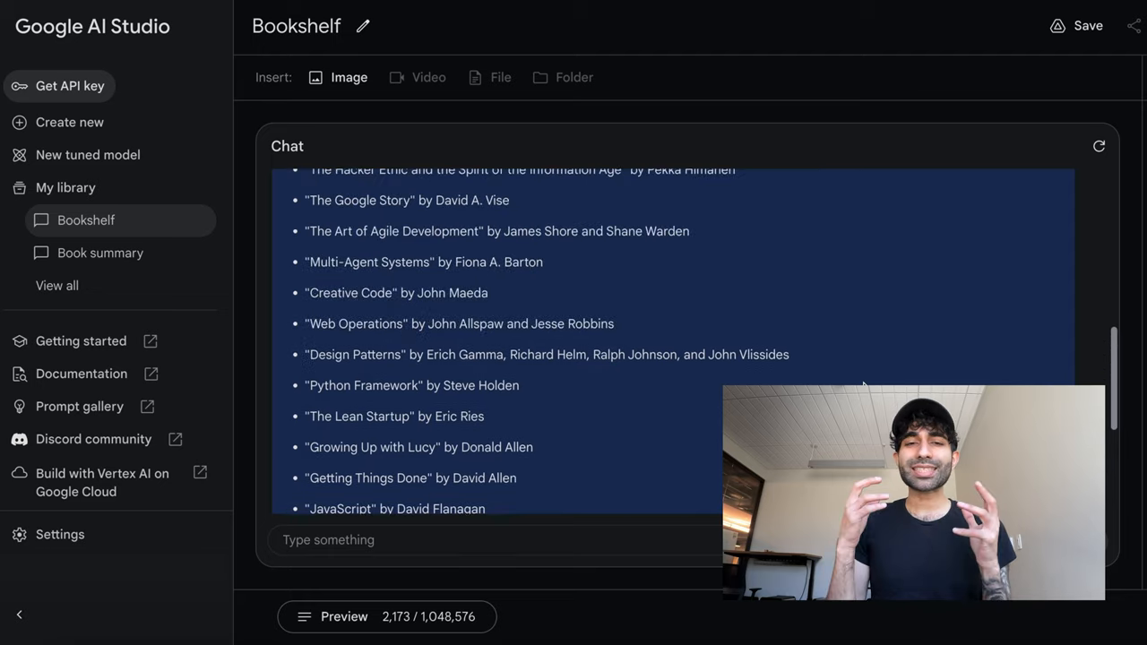
scroll("up", 3)
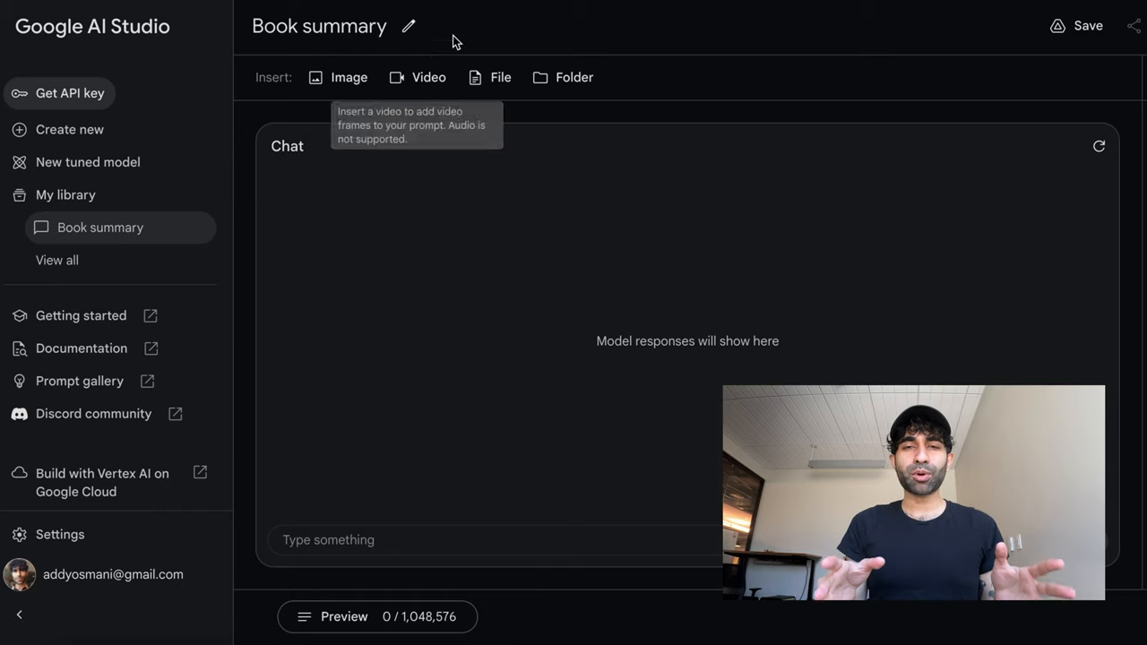
Attach pg16256.txt and request 10 key points from The Psychology of Management
left_click(500, 77)
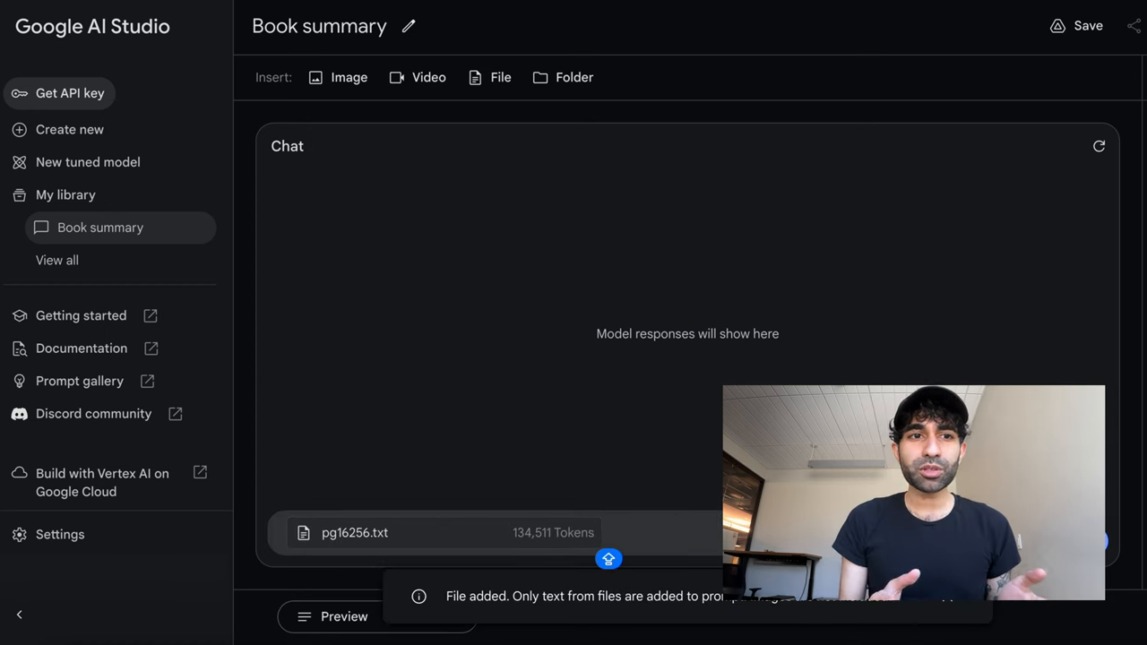
type("W")
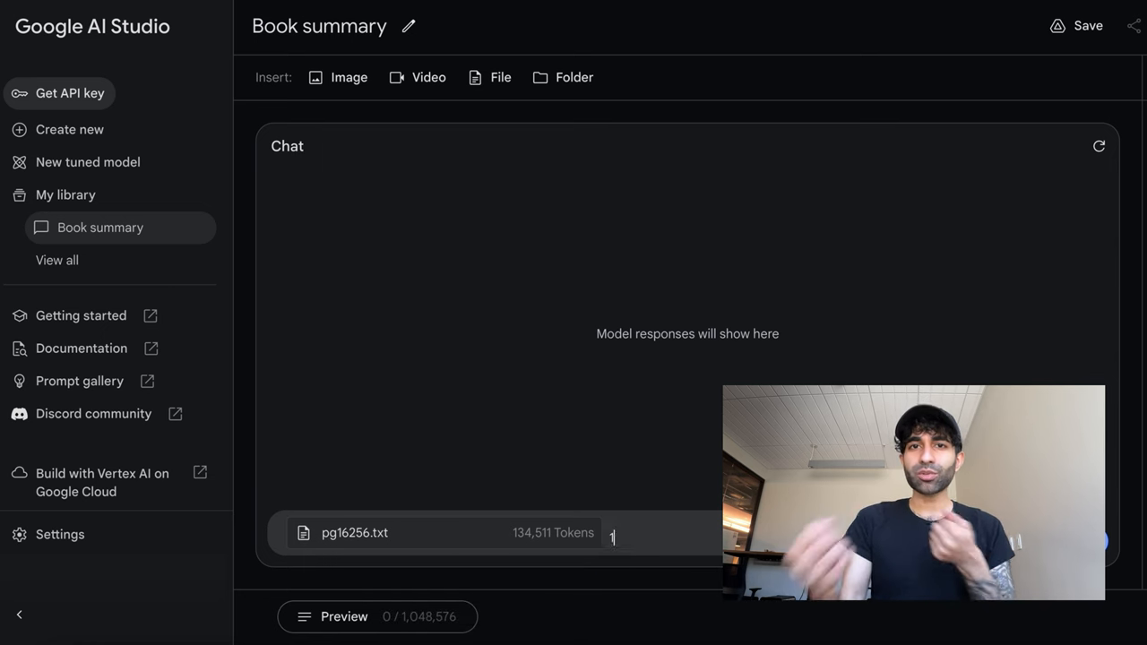
type("10 key points fr")
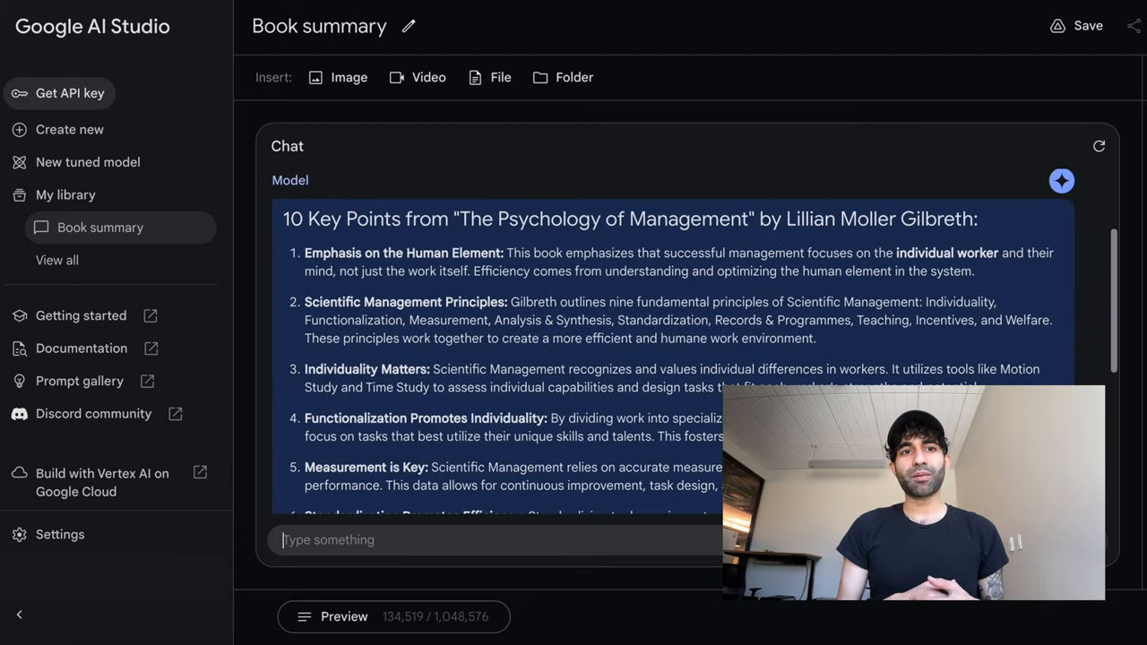
scroll("down", 3)
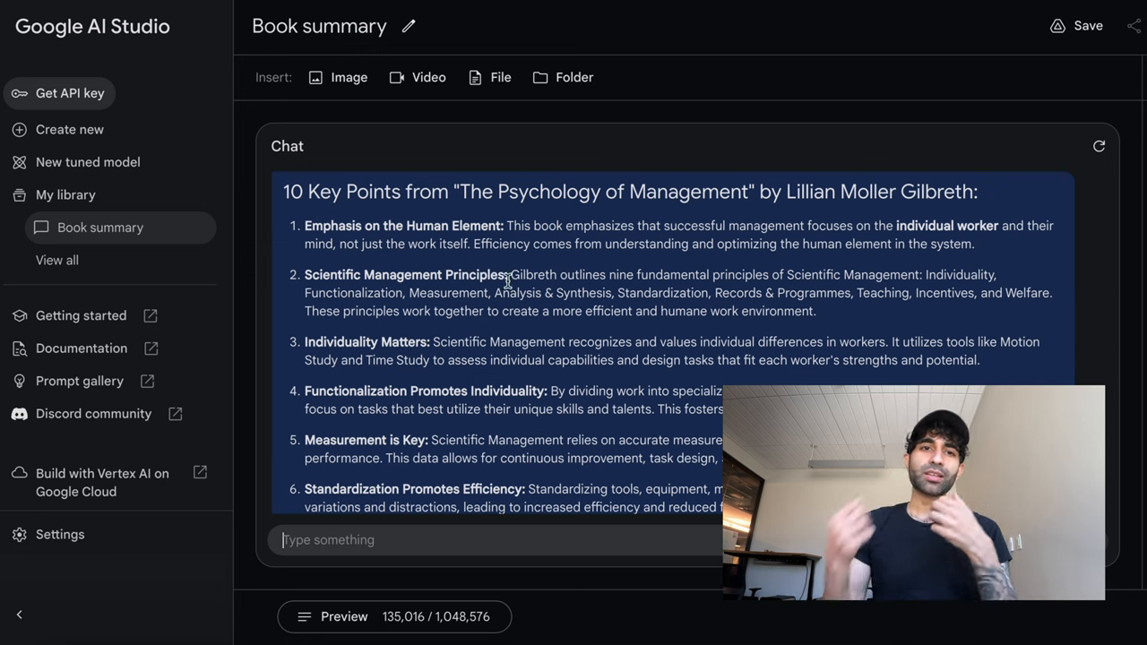
scroll("down", 3)
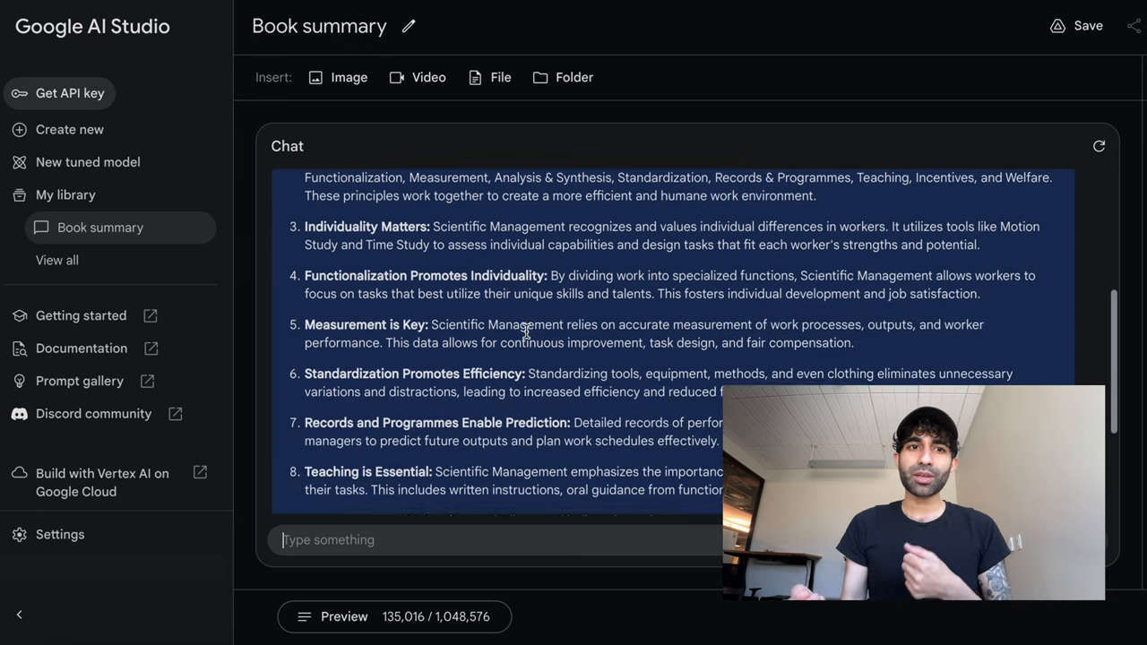
scroll("down", 3)
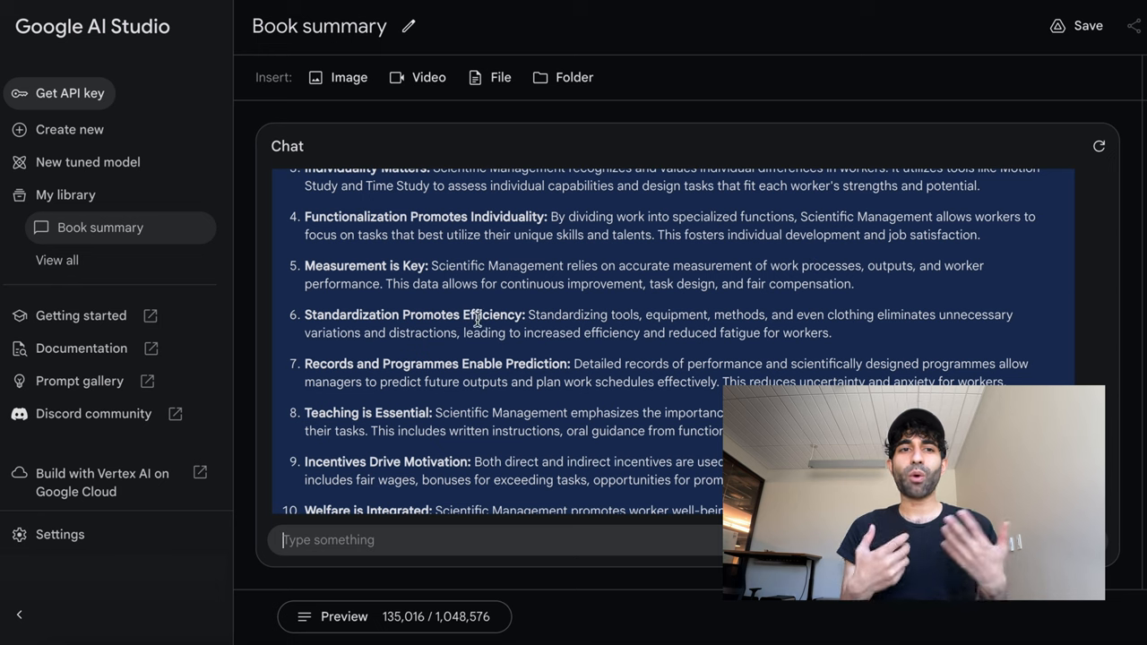
scroll("down", 3)
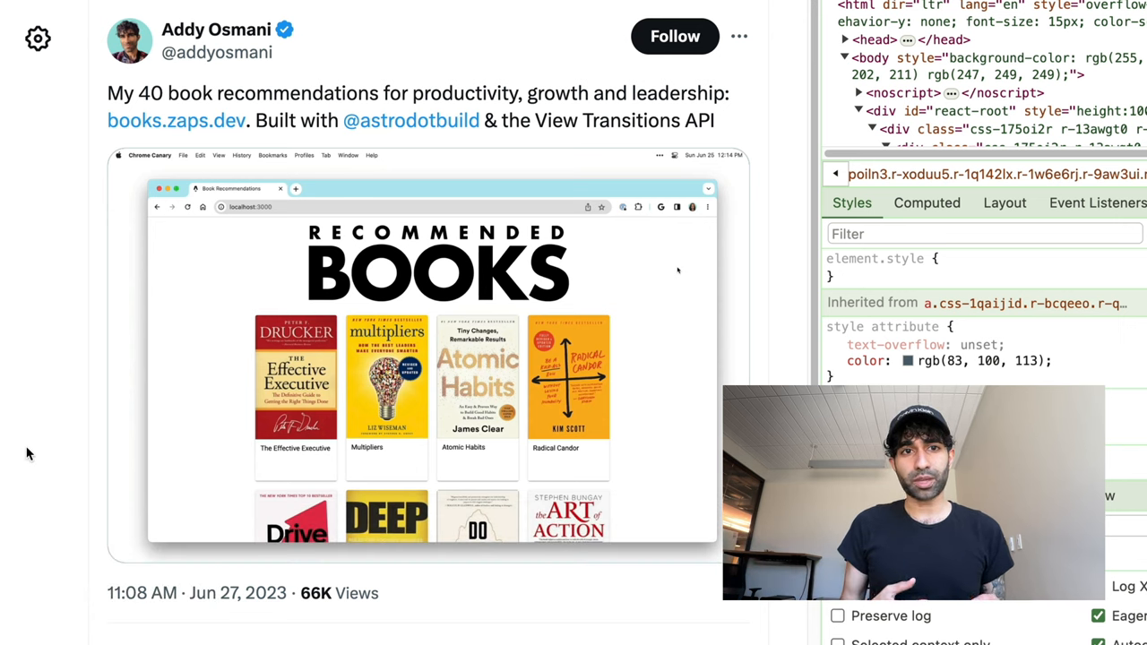
scroll("down", 3)
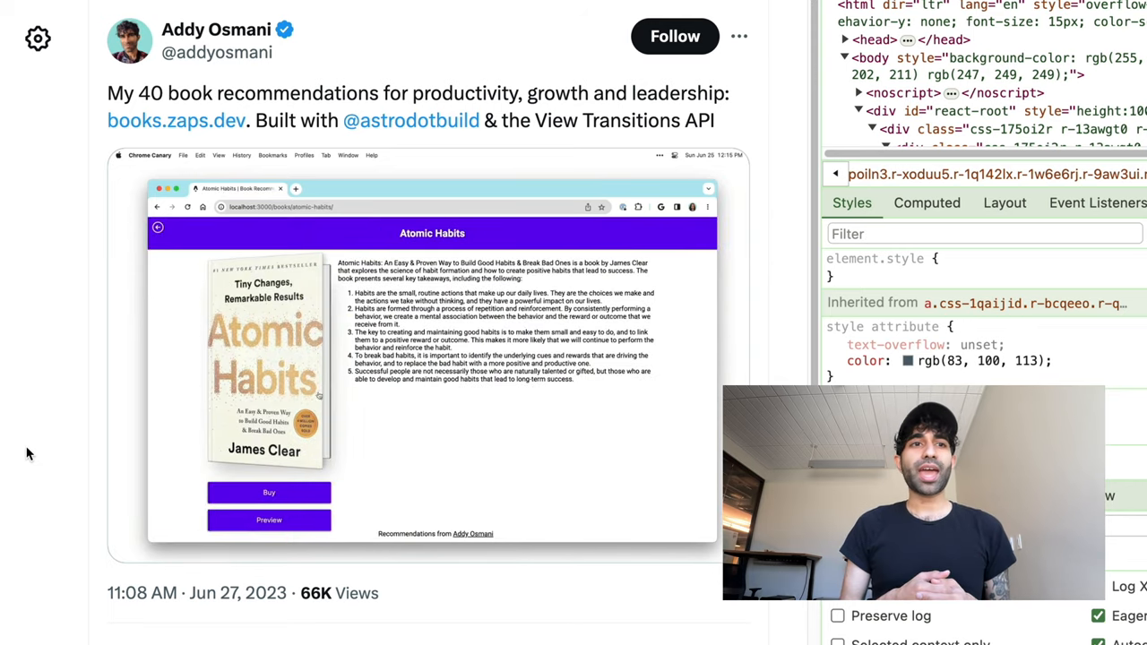
left_click(268, 520)
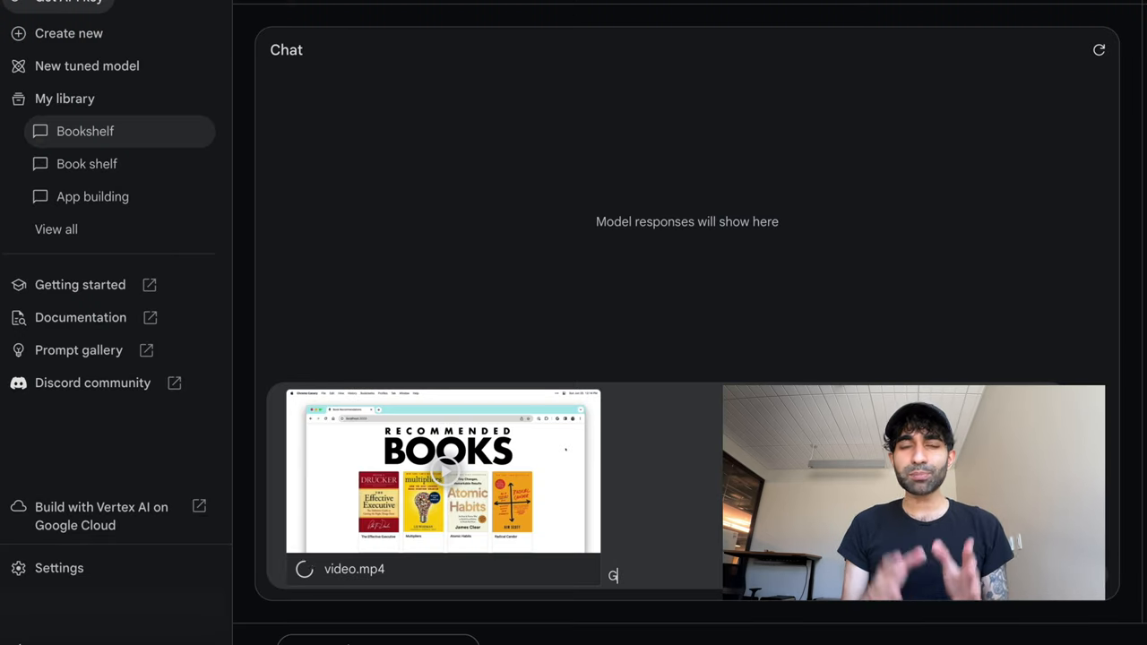
Get a JSON array of the video's books, copy it, and replace books.json with it
type("enerate a fu")
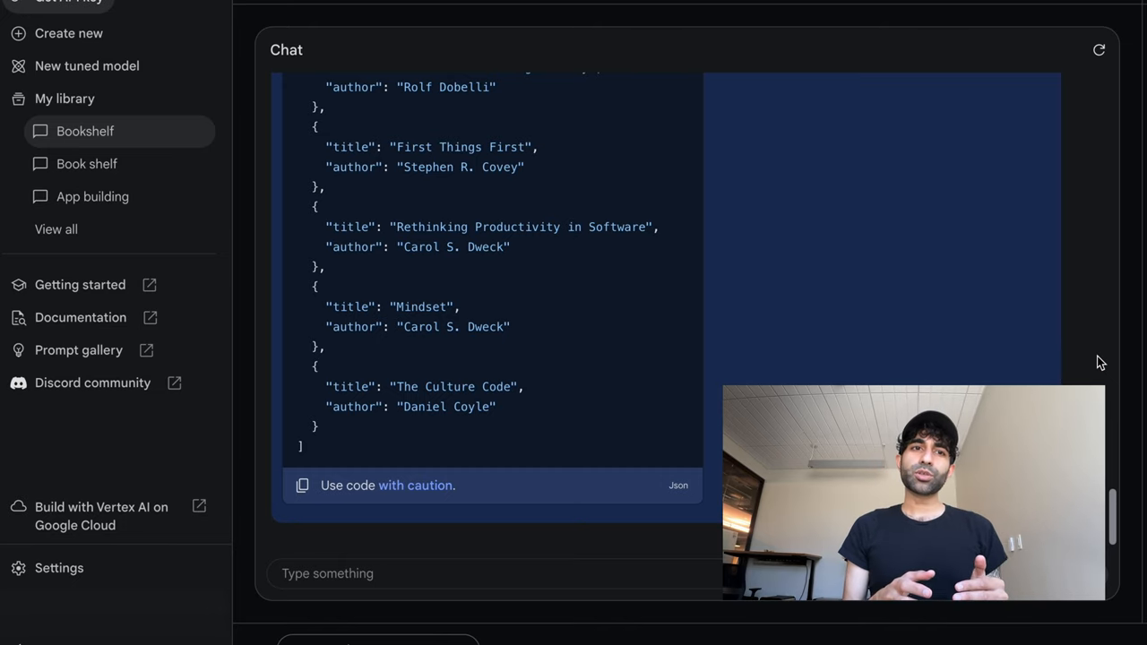
scroll("down", 3)
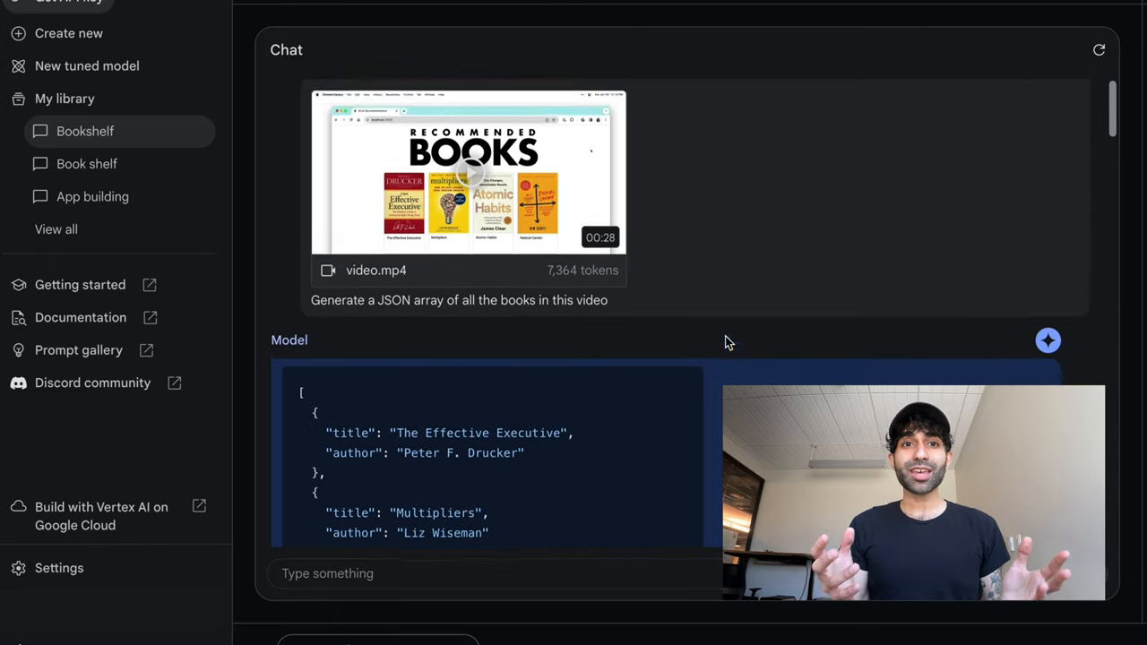
scroll("down", 3)
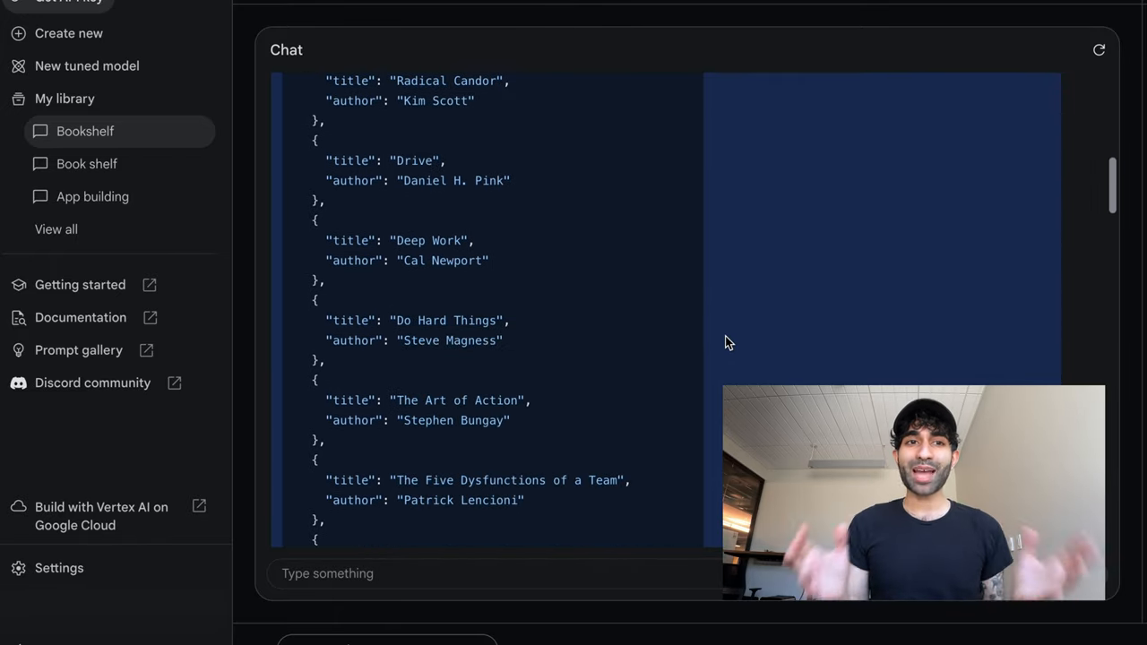
scroll("down", 3)
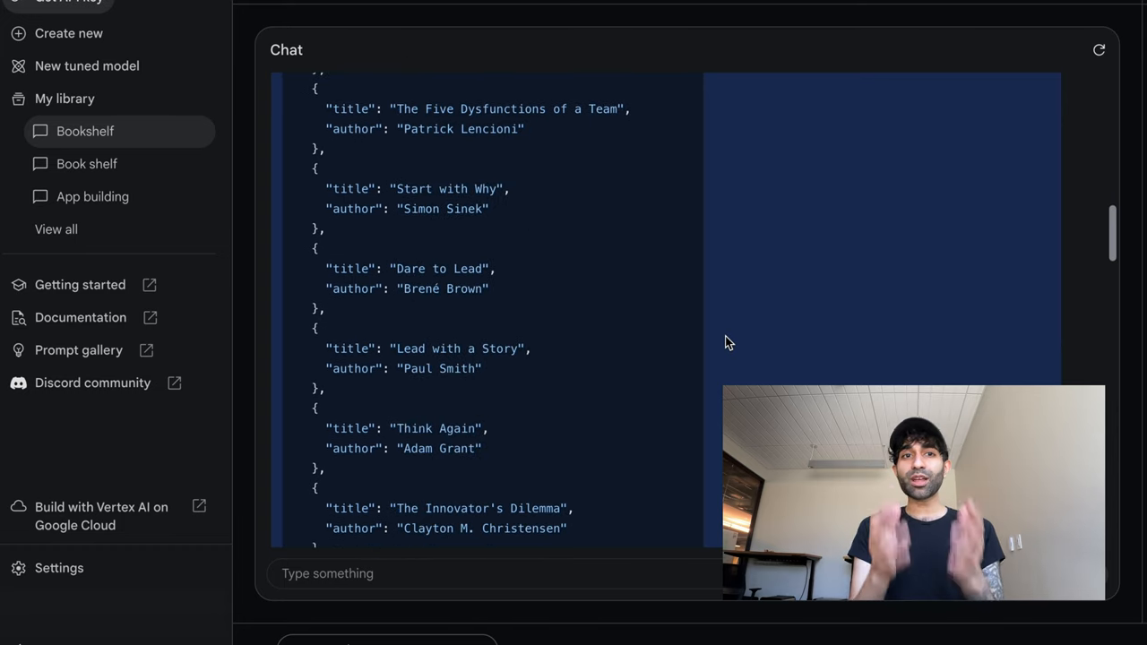
scroll("down", 3)
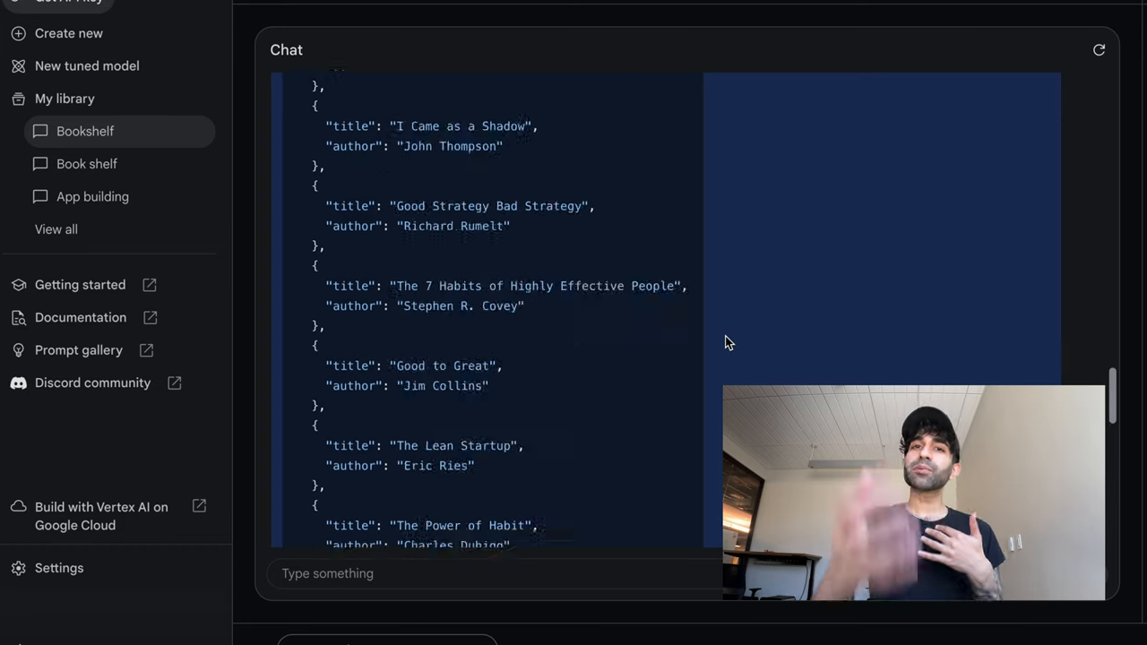
left_click(303, 484)
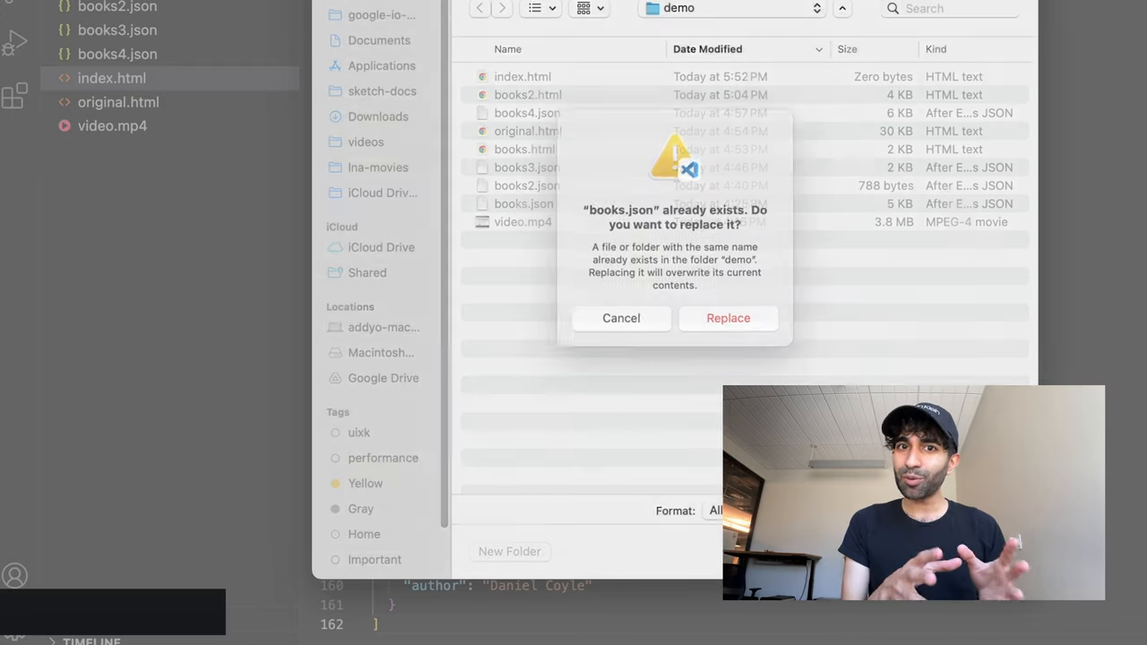
left_click(727, 318)
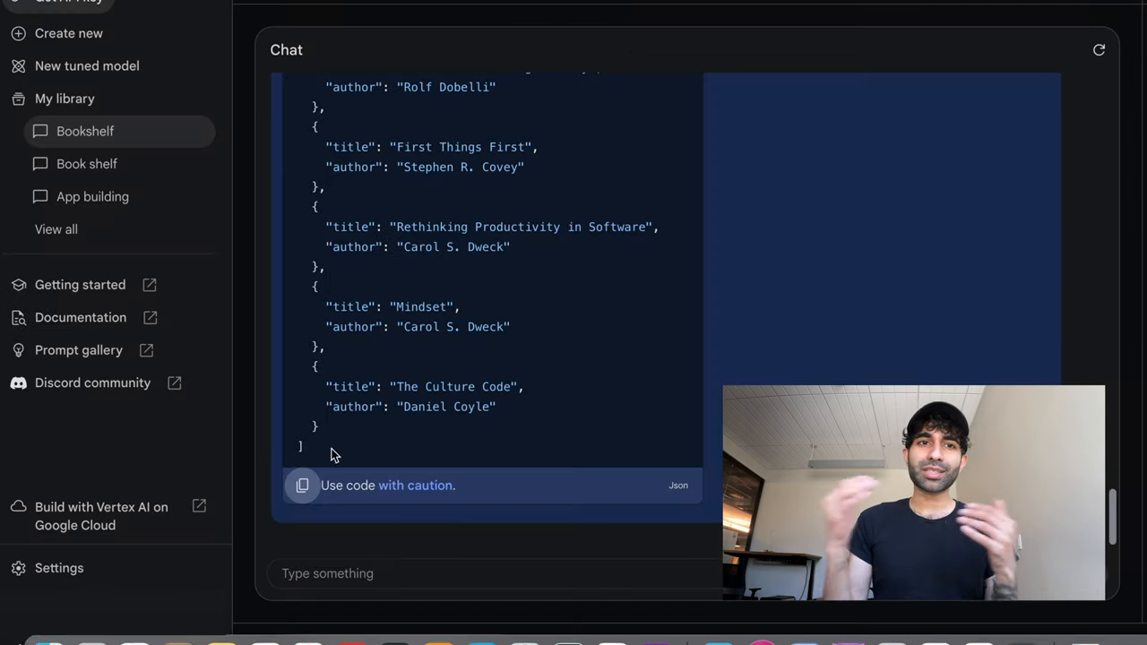
Request an HTML file with the video page's layout loading books.json, and scroll the code
type("C")
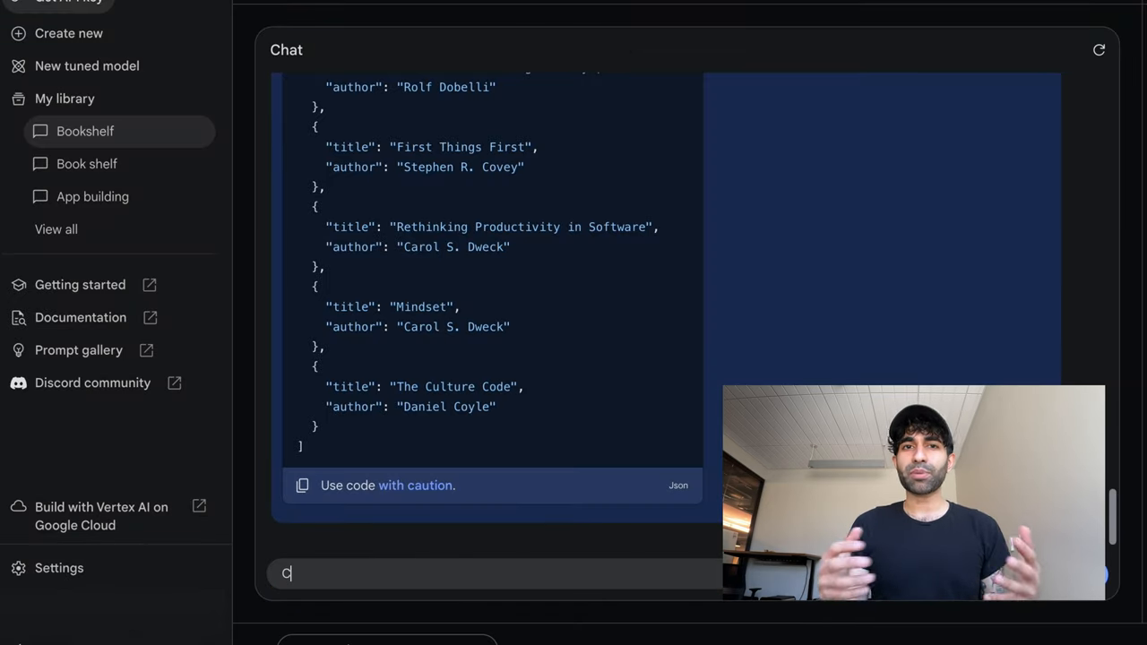
type("reate a HTML file with the same layout as the")
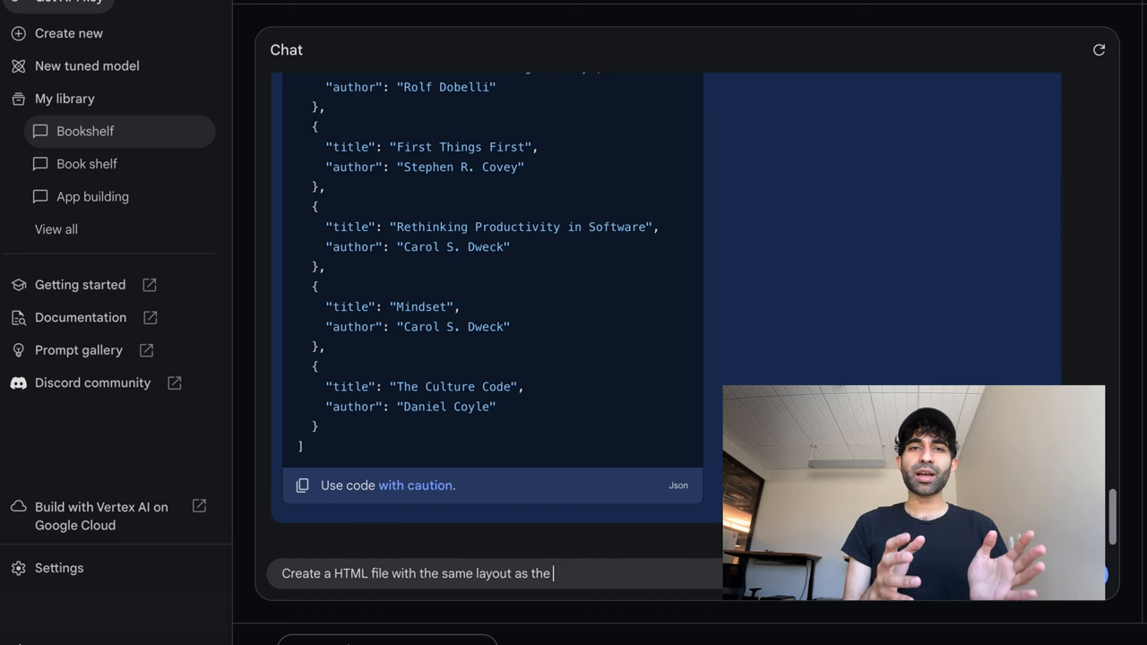
type("page in the v")
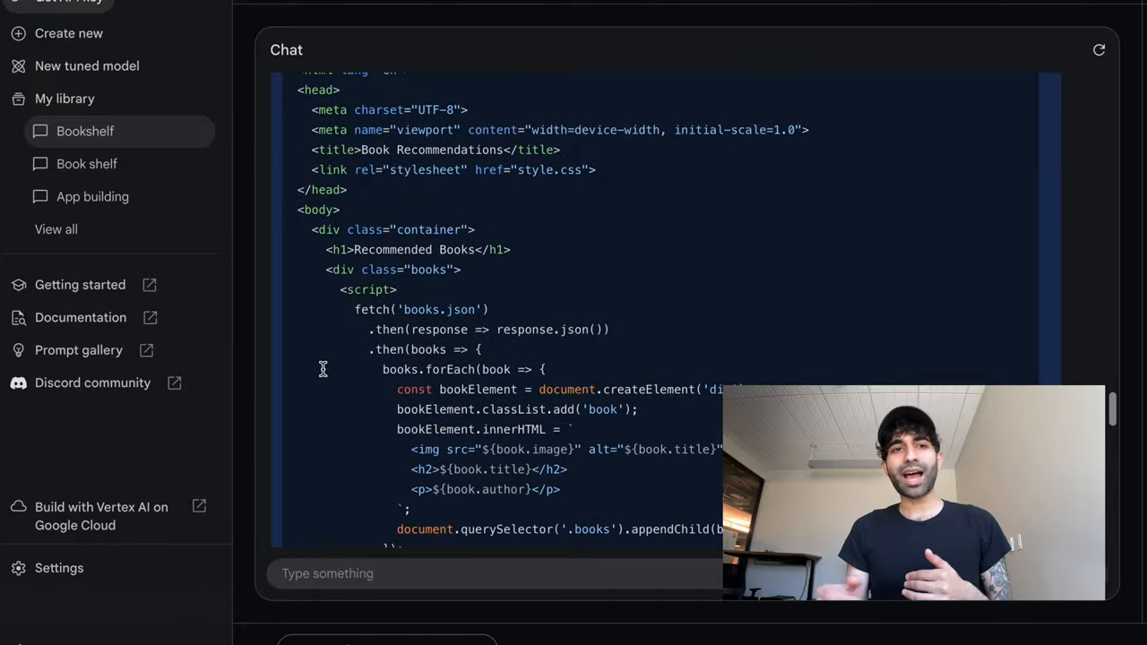
scroll("down", 3)
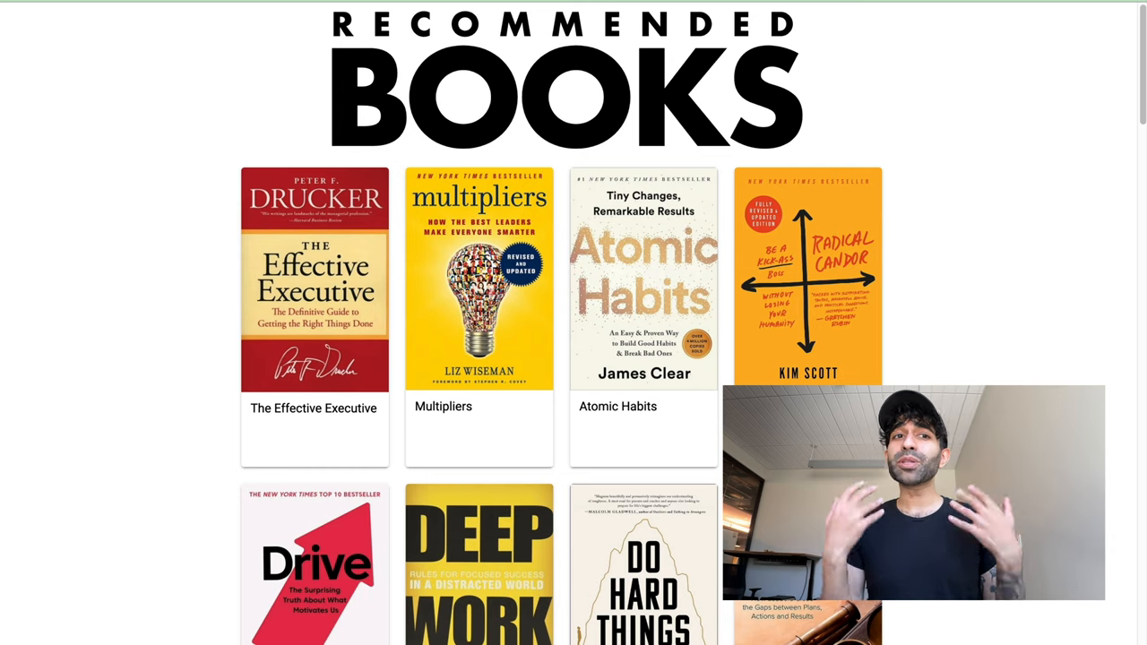
mouse_move(428, 12)
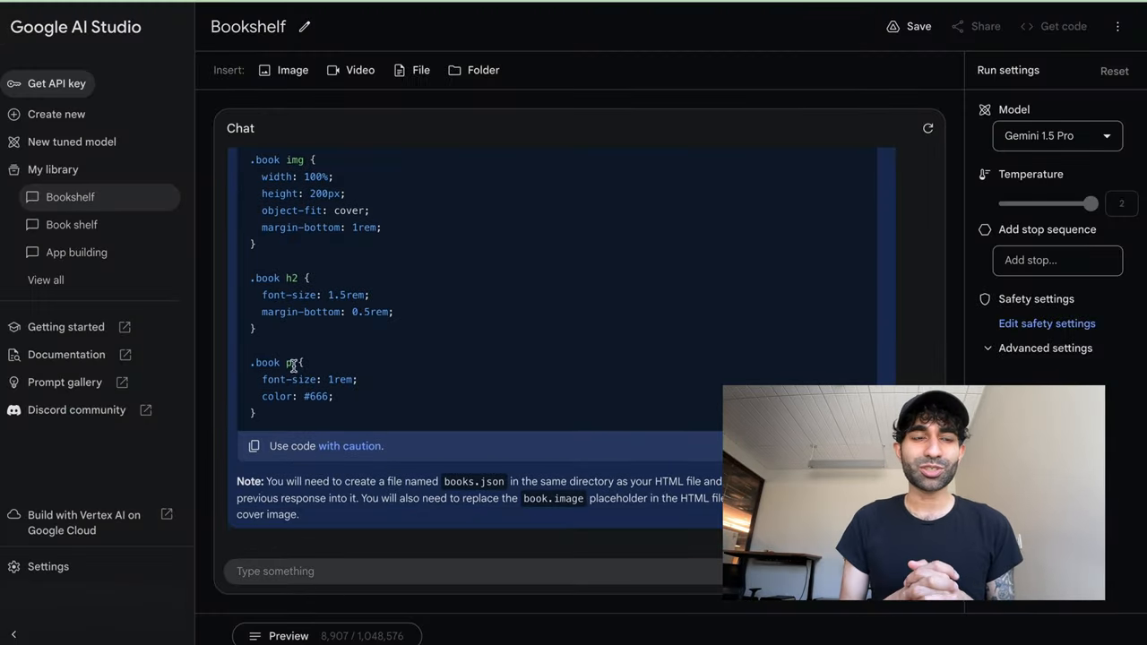
Attach originalcode.html and ask Gemini to update and populate the JSON from it
left_click(421, 70)
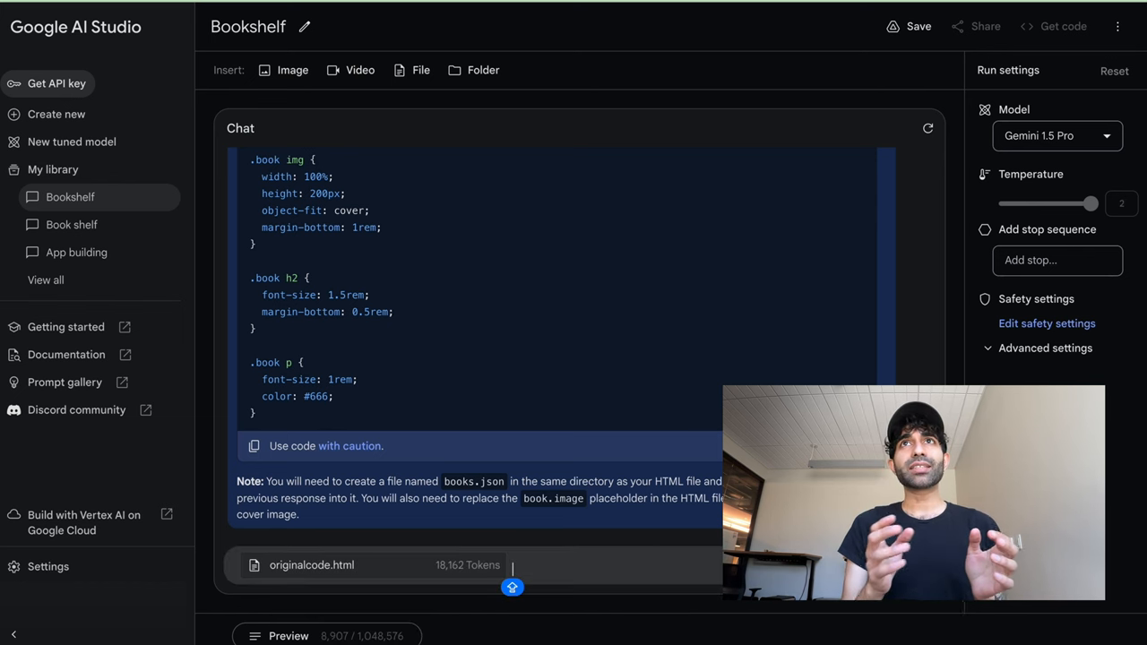
type("Update my JSO")
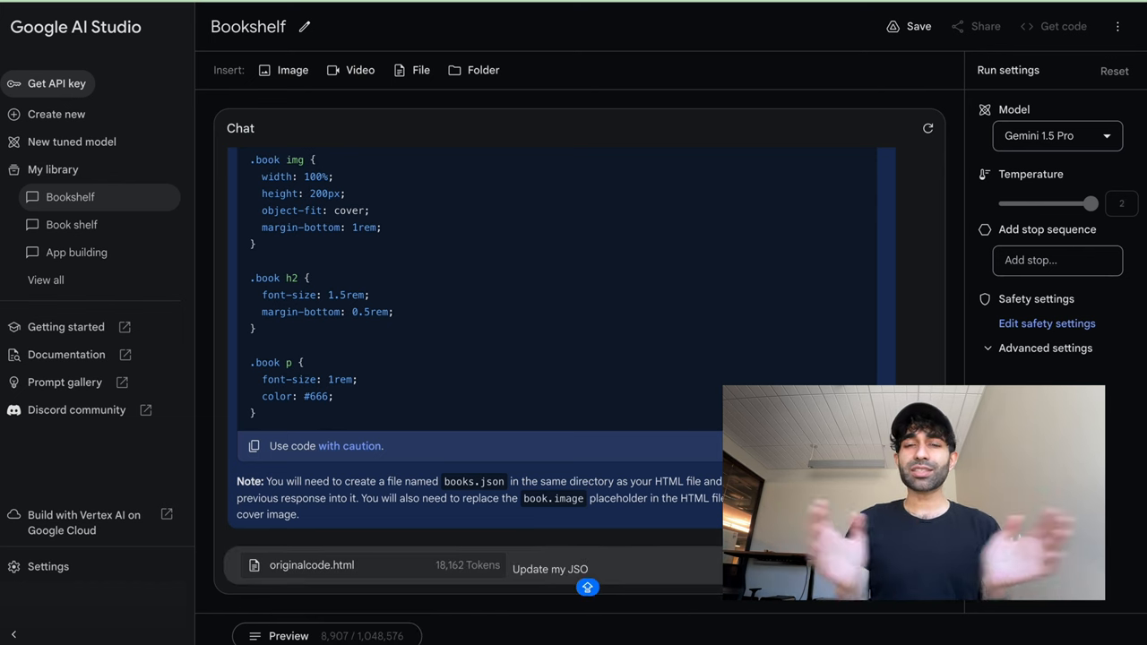
type("Update the JSON you generated to include")
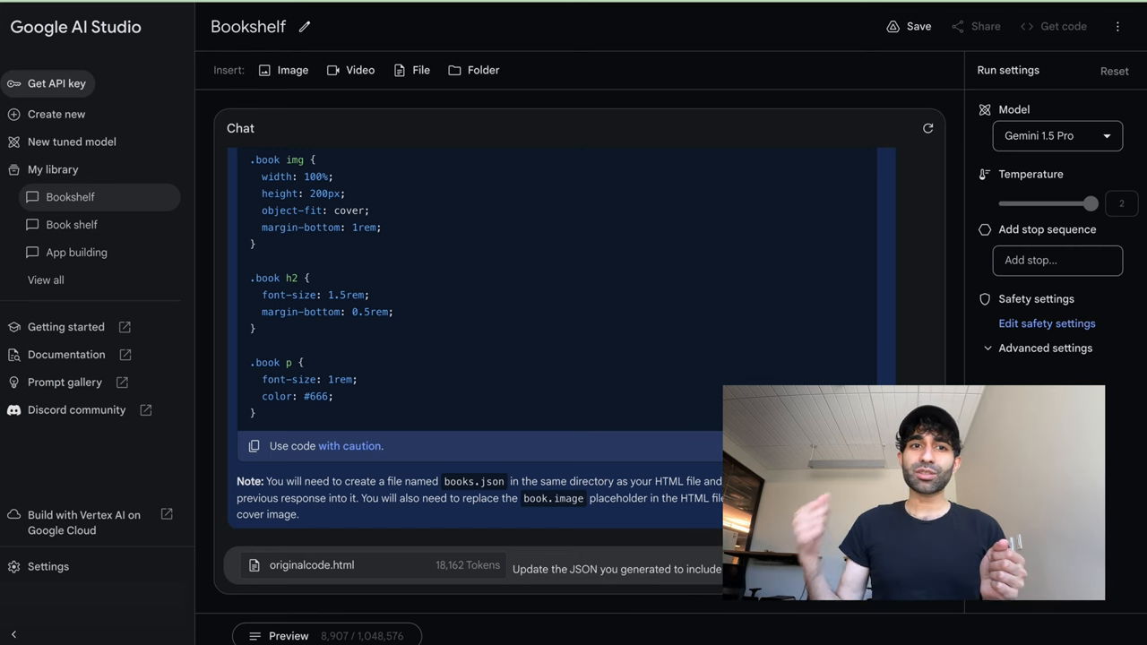
type("Populate it us")
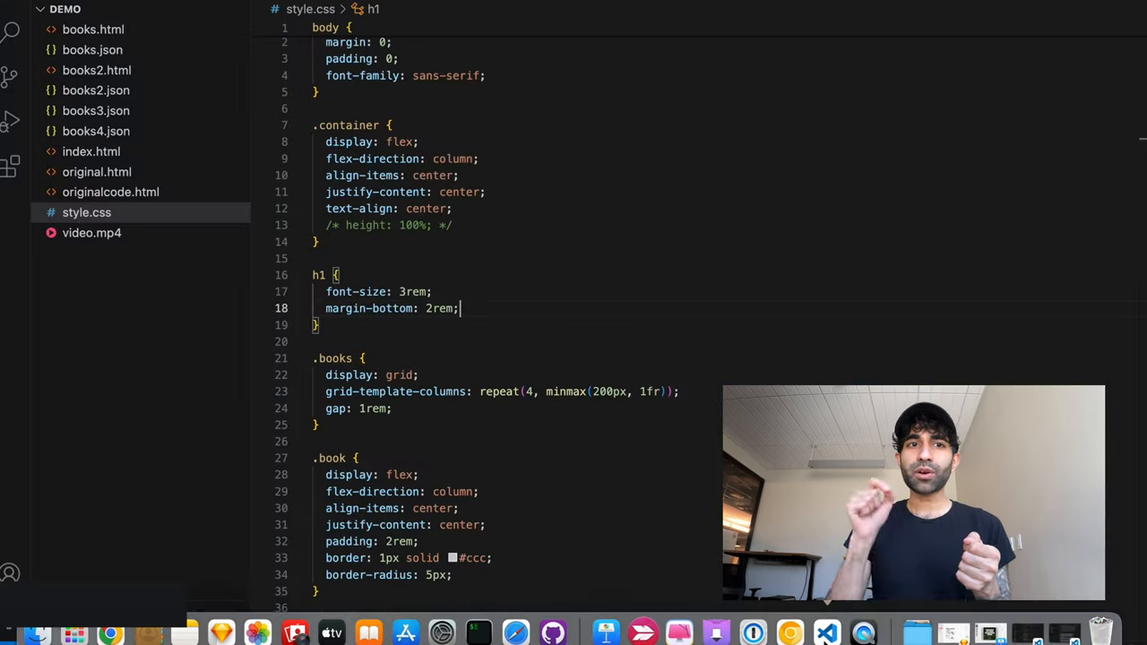
Save the pasted styles in style.css and open the JSON to check coverImageUrl entries
key("cmd+s")
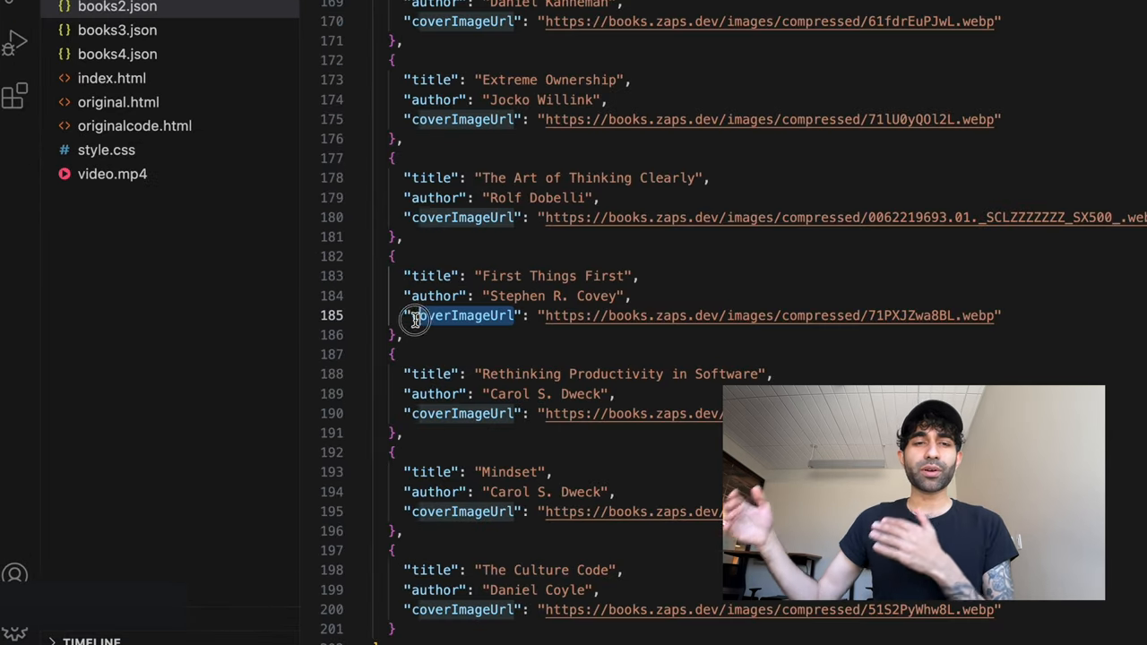
left_click(111, 78)
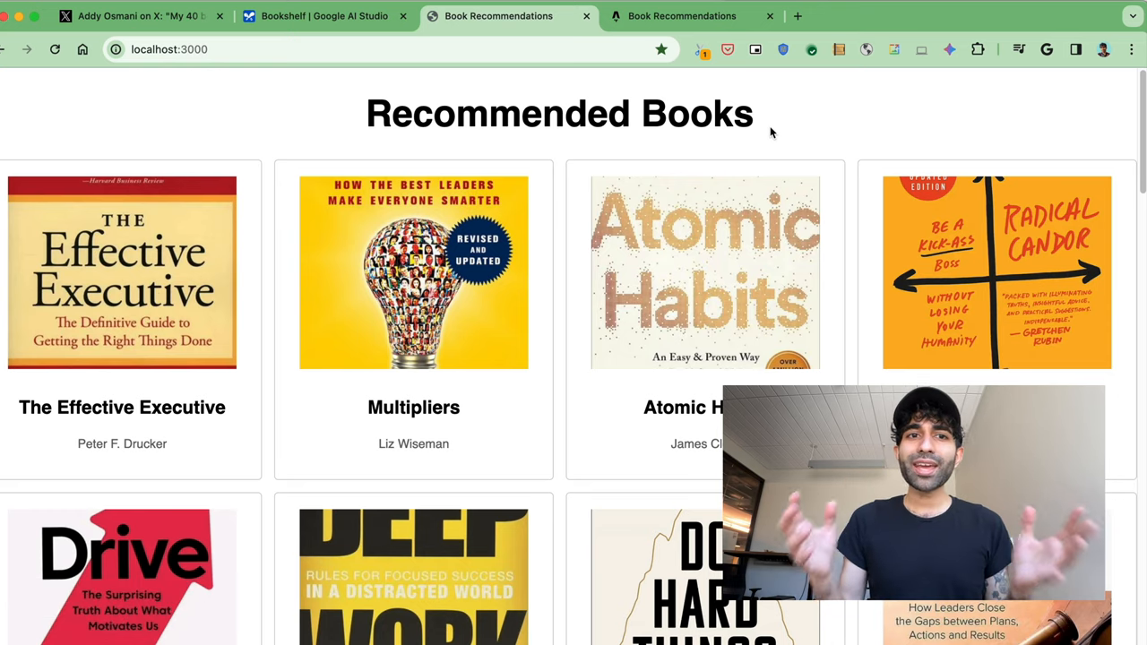
View the Recommended Books page at localhost:3000 and inspect the Multipliers cover in DevTools
left_click(323, 17)
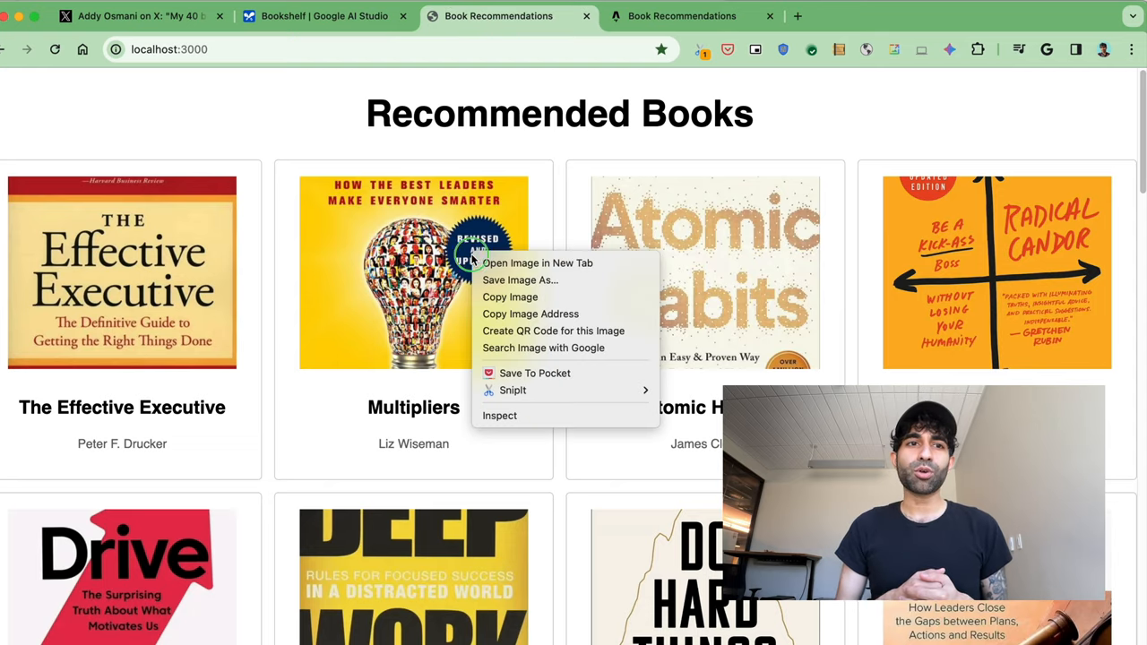
left_click(499, 415)
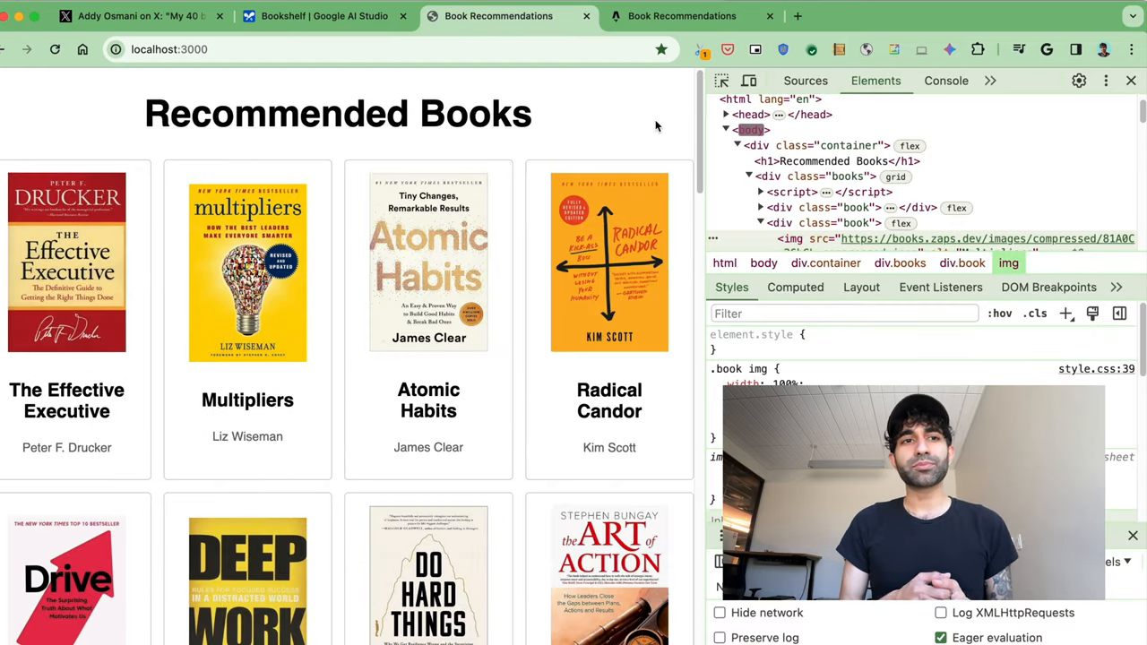
left_click(322, 17)
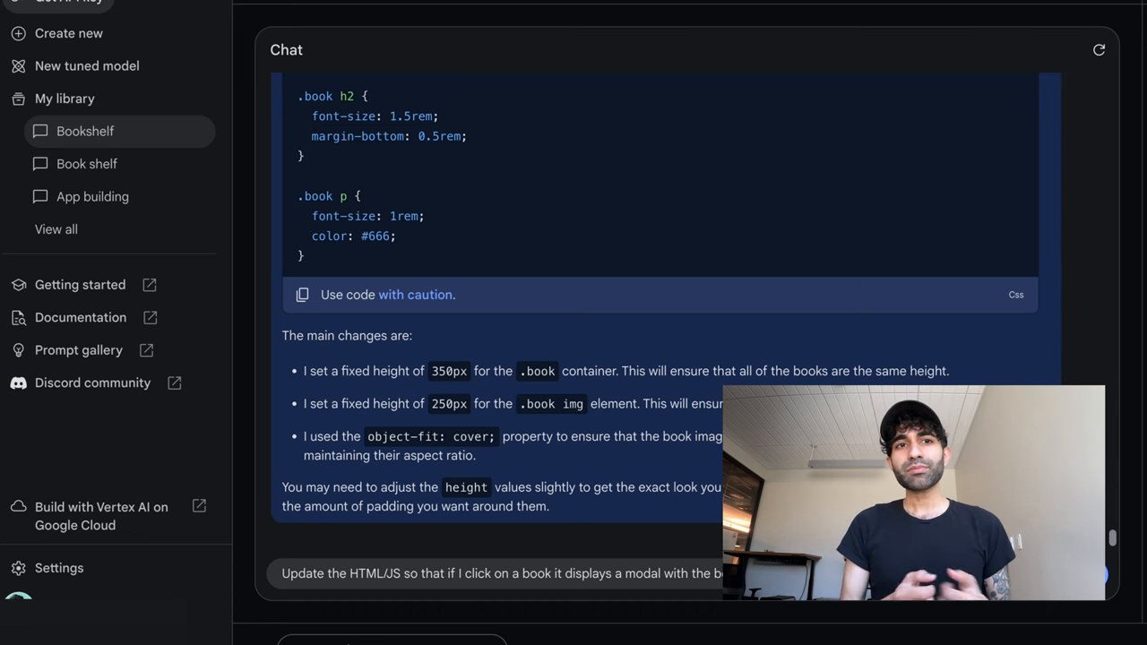
Scroll down the Google AI Studio chat to review Gemini's latest reply
scroll("down", 3)
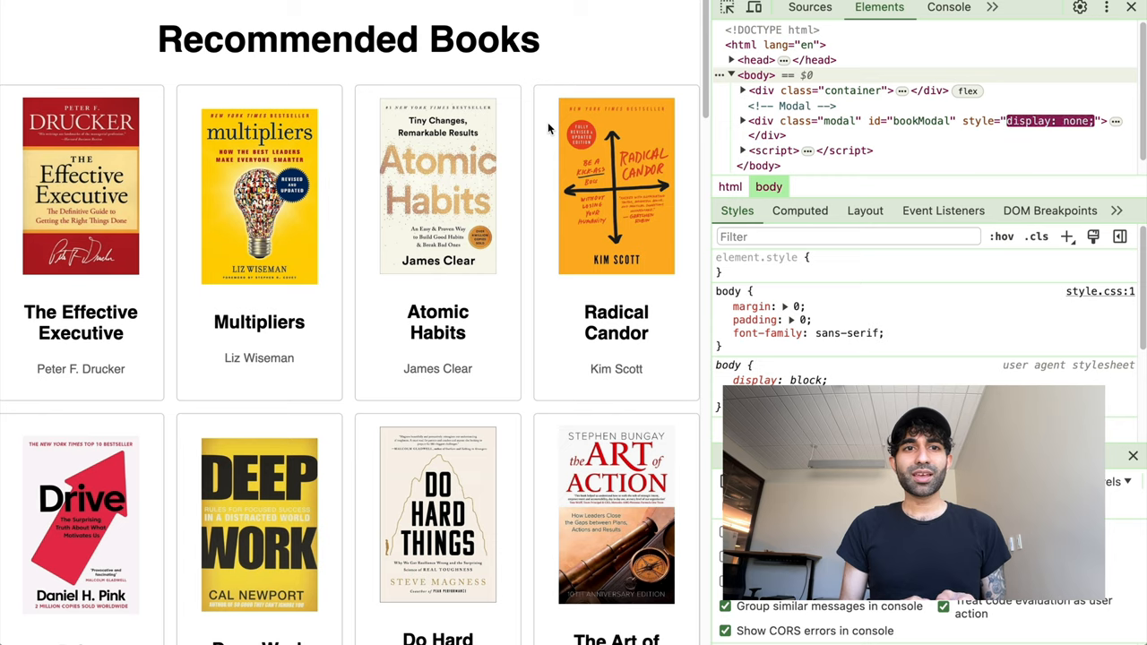
Open The Effective Executive's details modal with its cover and Buy option, then close it
left_click(81, 186)
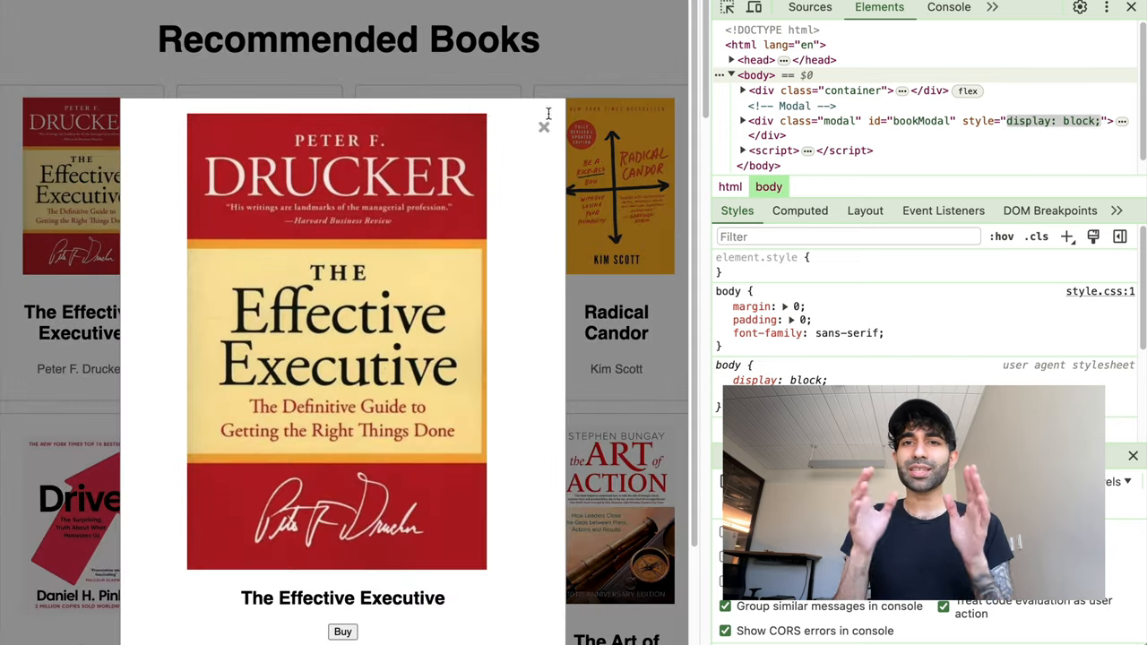
left_click(543, 126)
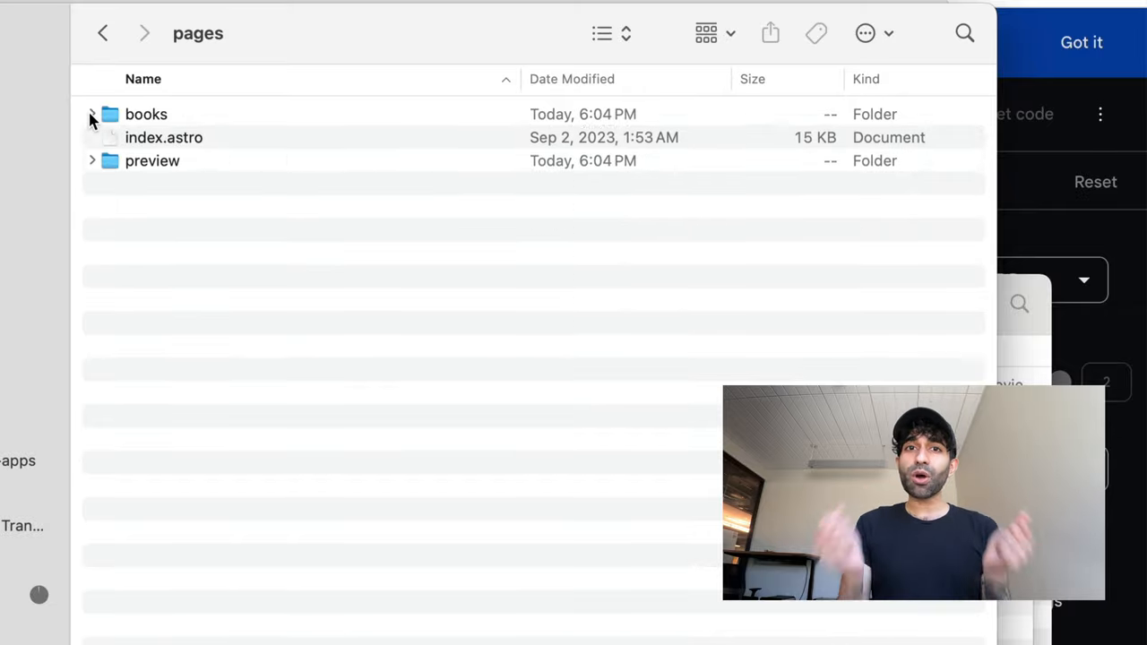
Expand the books folder in pages and close the art-action.md preview to list the markdown files
left_click(91, 114)
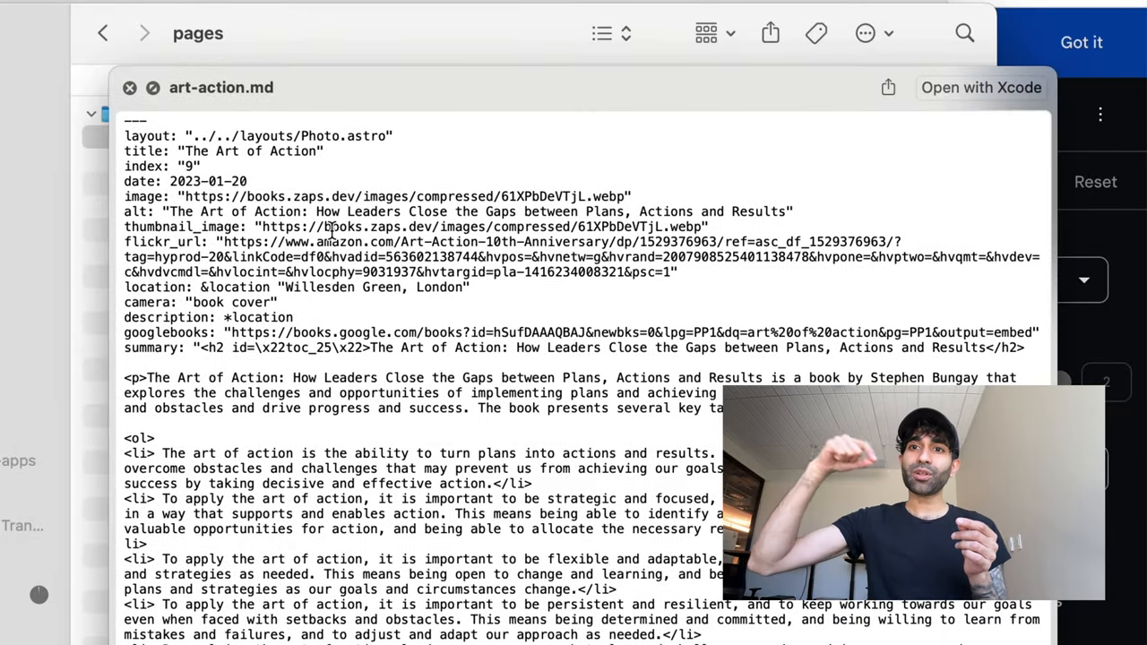
left_click(129, 87)
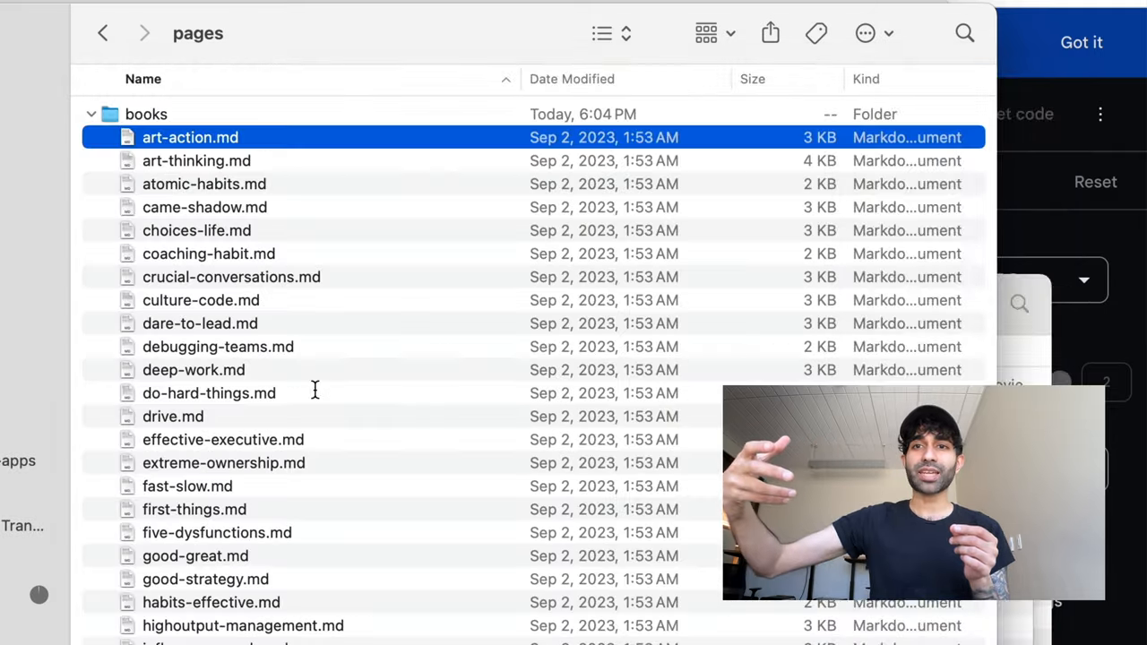
scroll("down", 3)
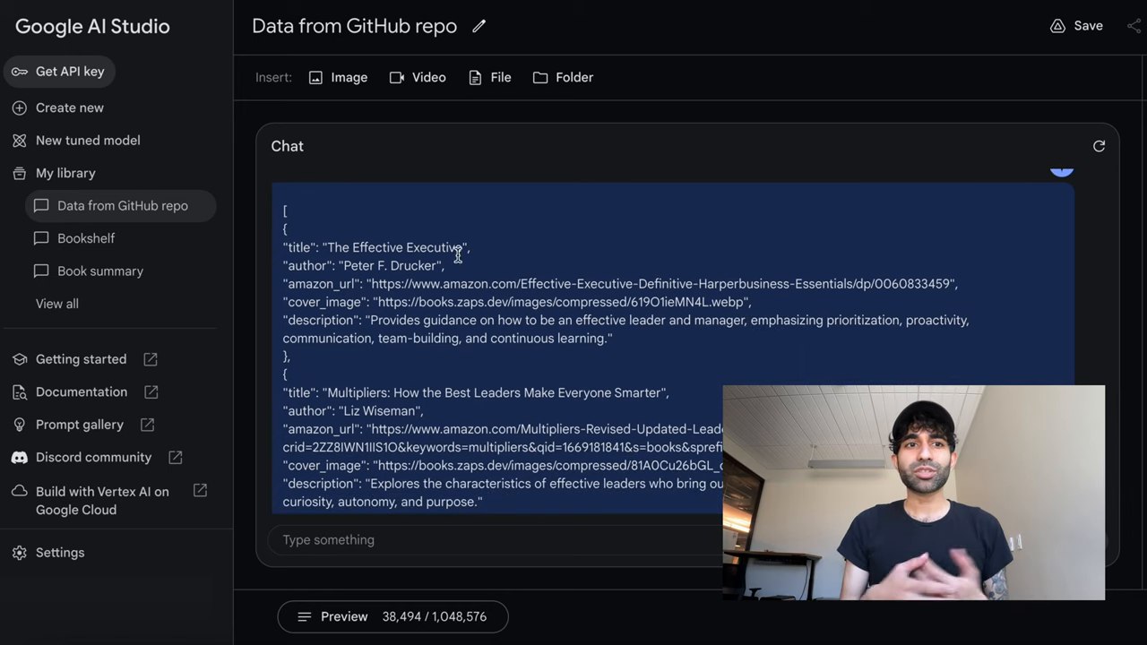
Scroll through the JSON book entries, such as Decisive and Thinking, Fast and Slow
scroll("down", 3)
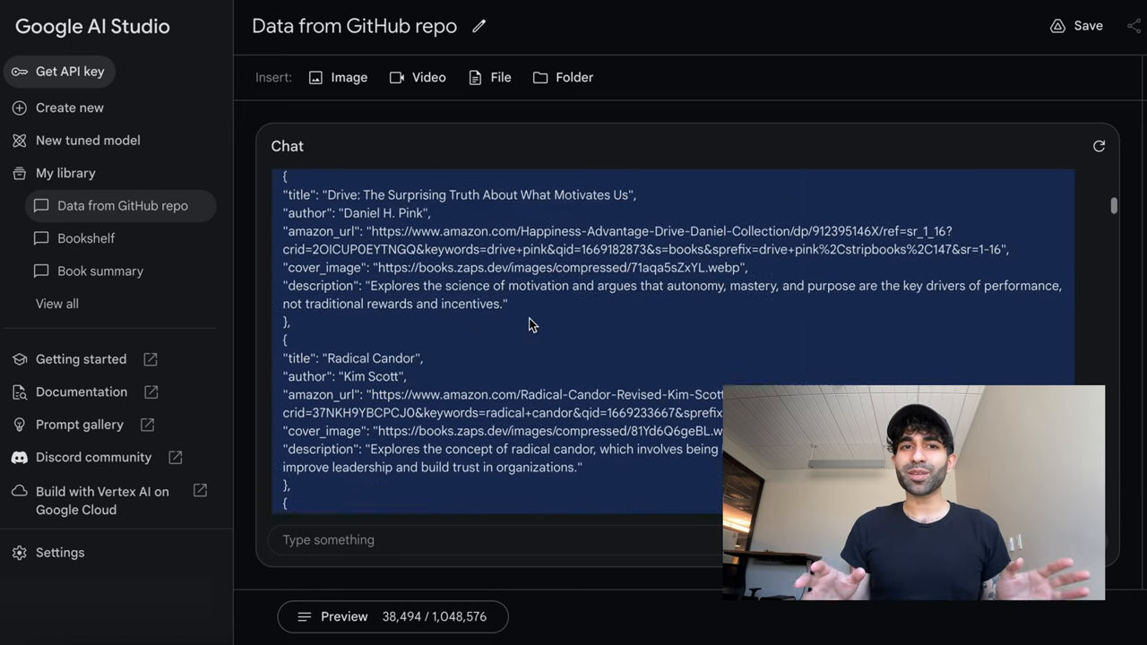
scroll("down", 3)
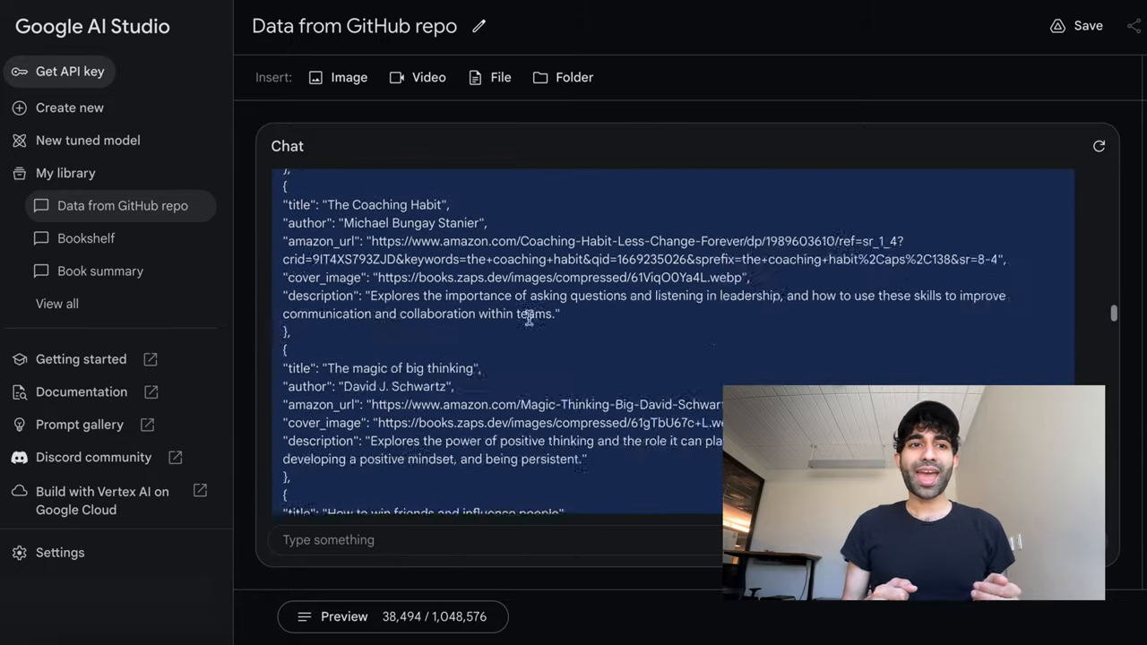
scroll("down", 3)
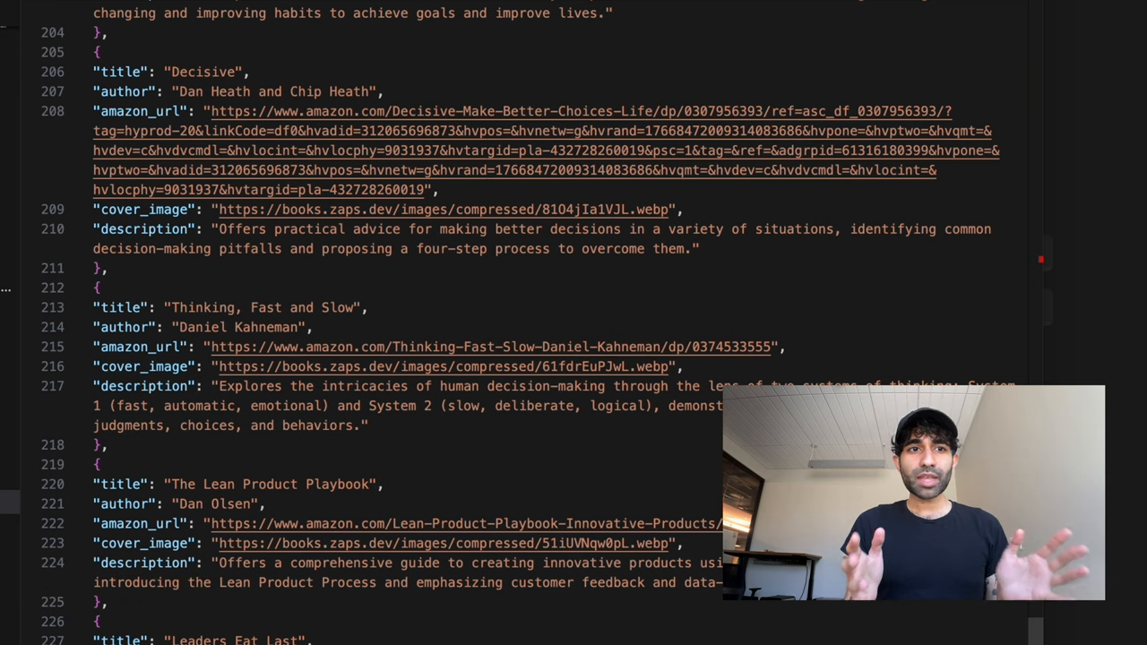
Save the extracted book JSON as books.json in the google-ai folder
key("cmd+s")
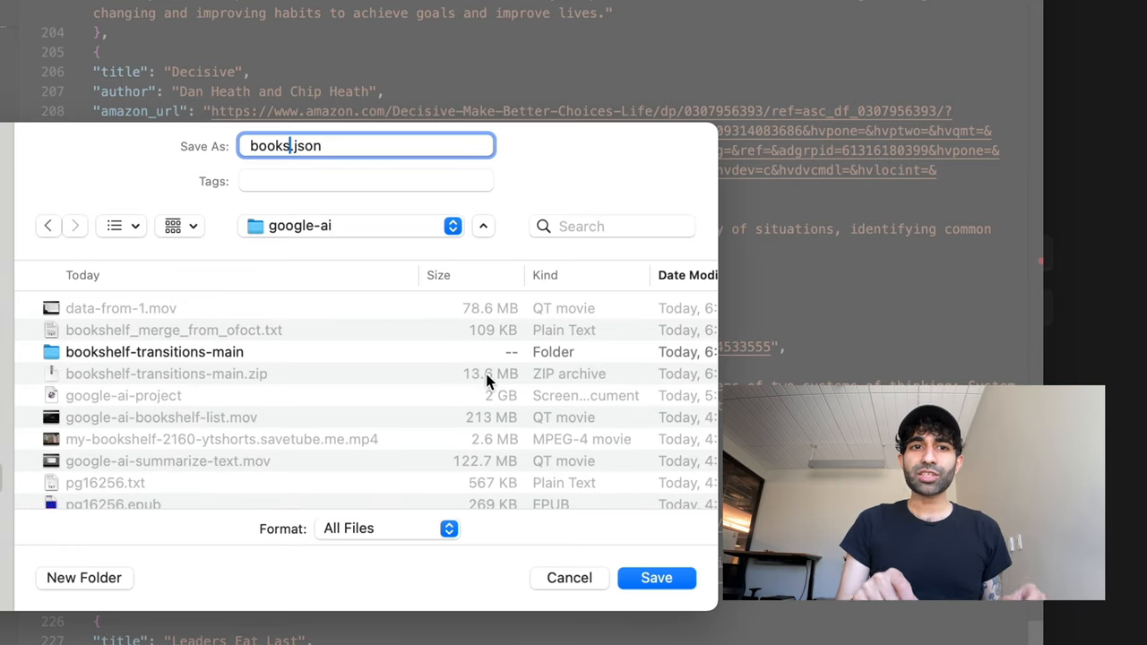
left_click(655, 577)
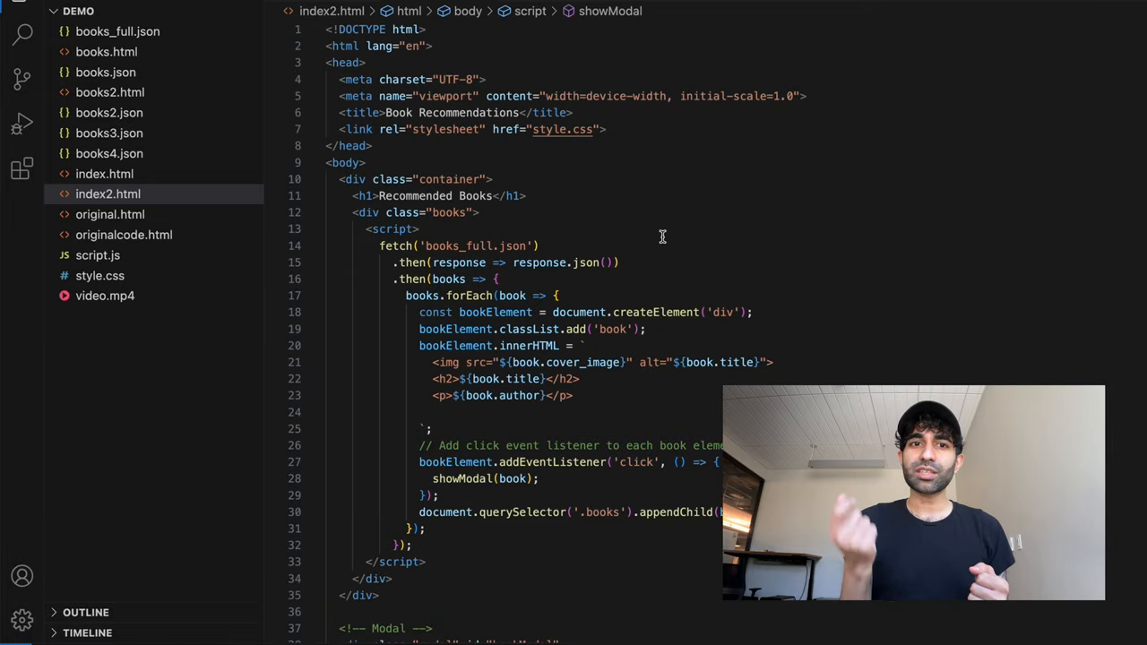
Open books_full.json from the Explorer sidebar in the editor
left_click(118, 31)
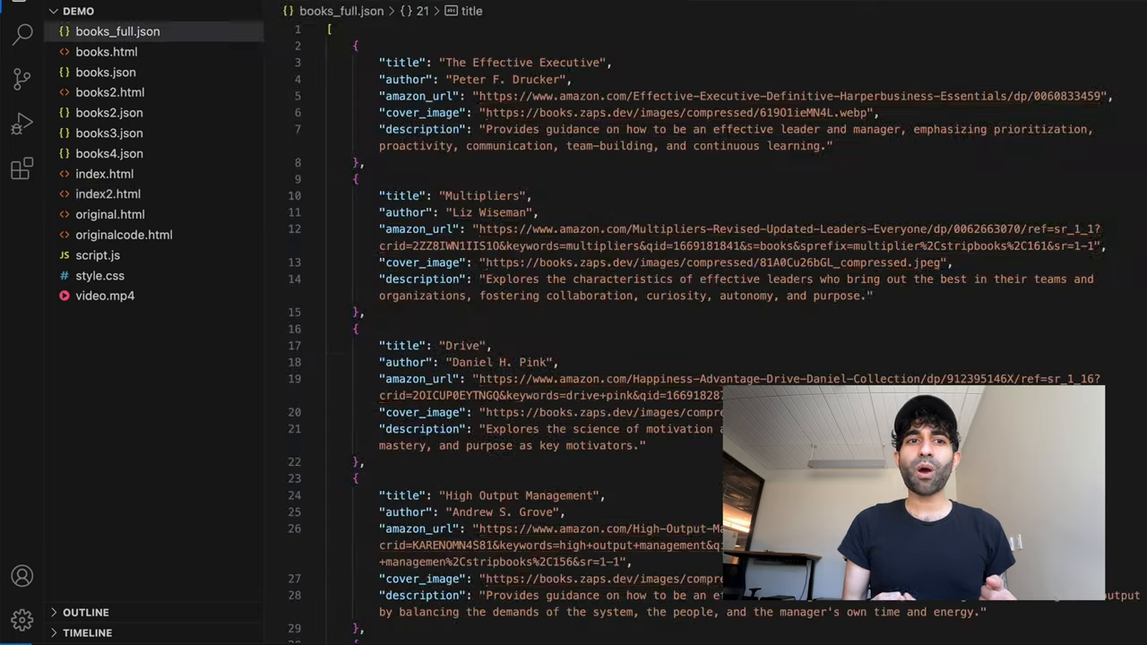
double_click(418, 129)
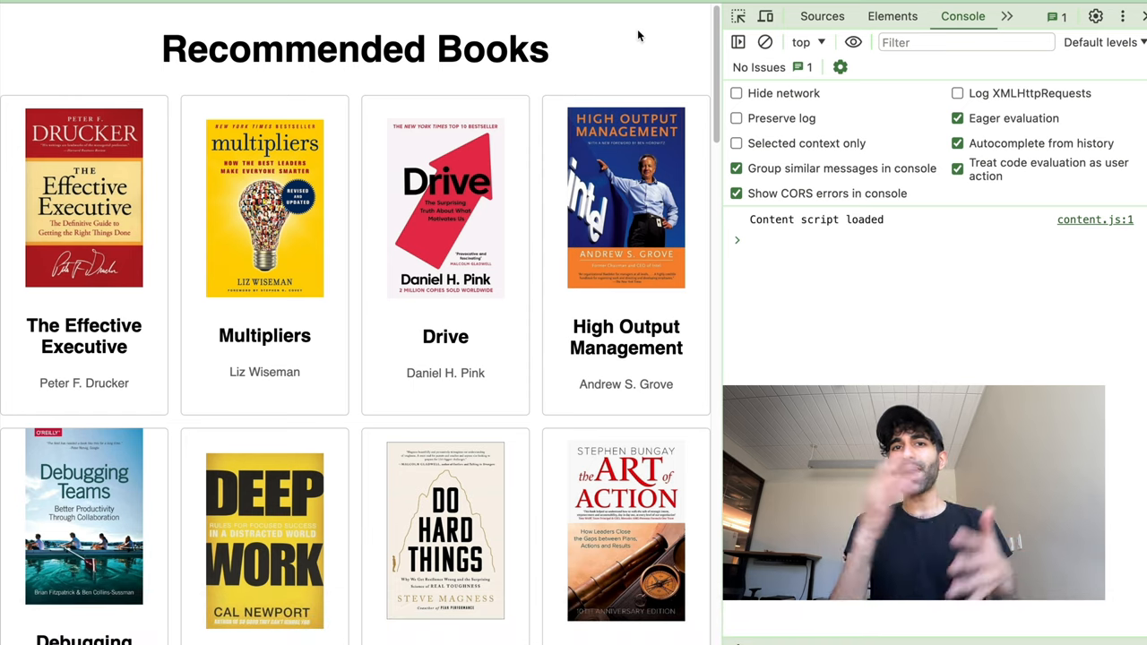
Scroll the full Recommended Books list and open the Drive book's details modal
scroll("down", 3)
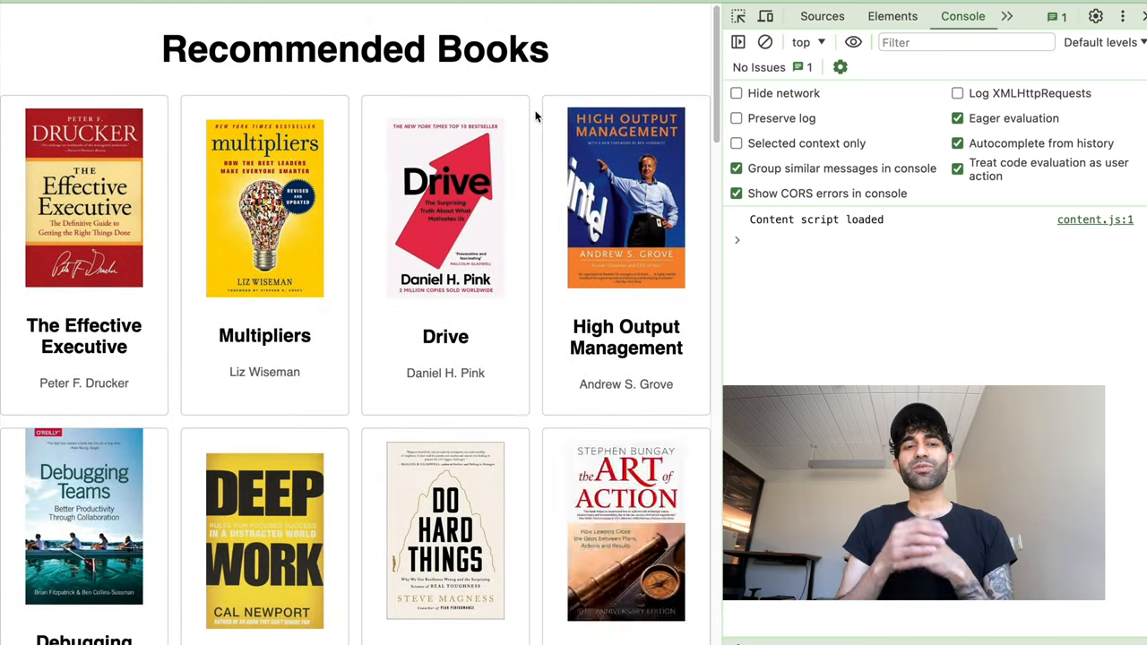
left_click(625, 196)
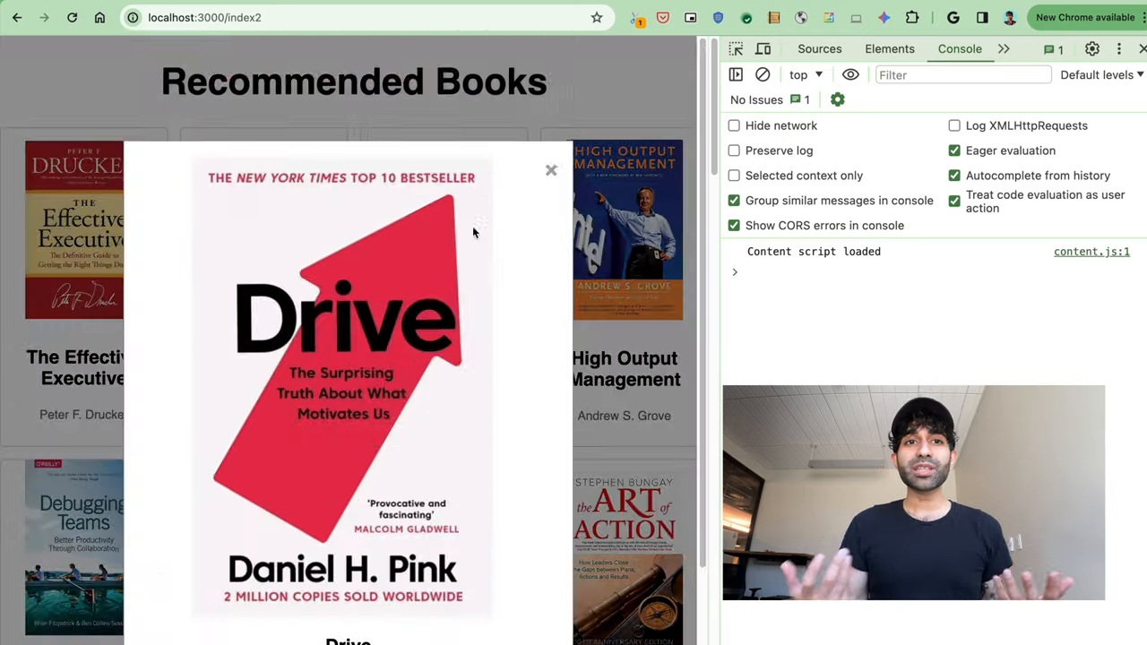
left_click(550, 170)
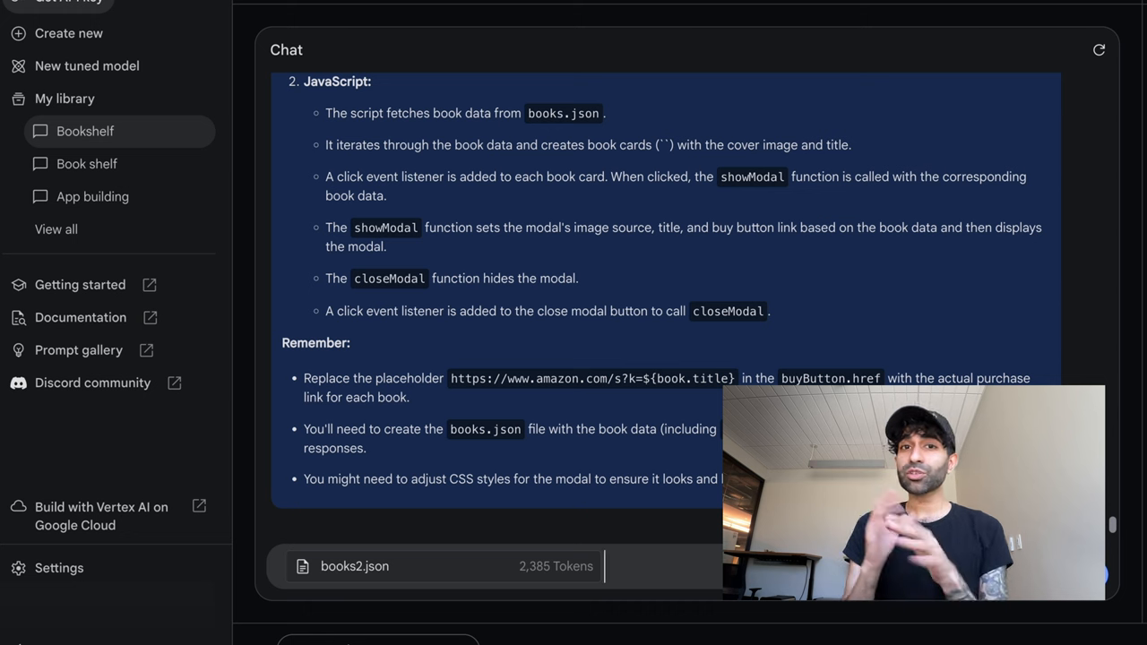
Send the 'Update my JSON' prompt about books2.json and scroll through Gemini's expanded JSON
type("Update")
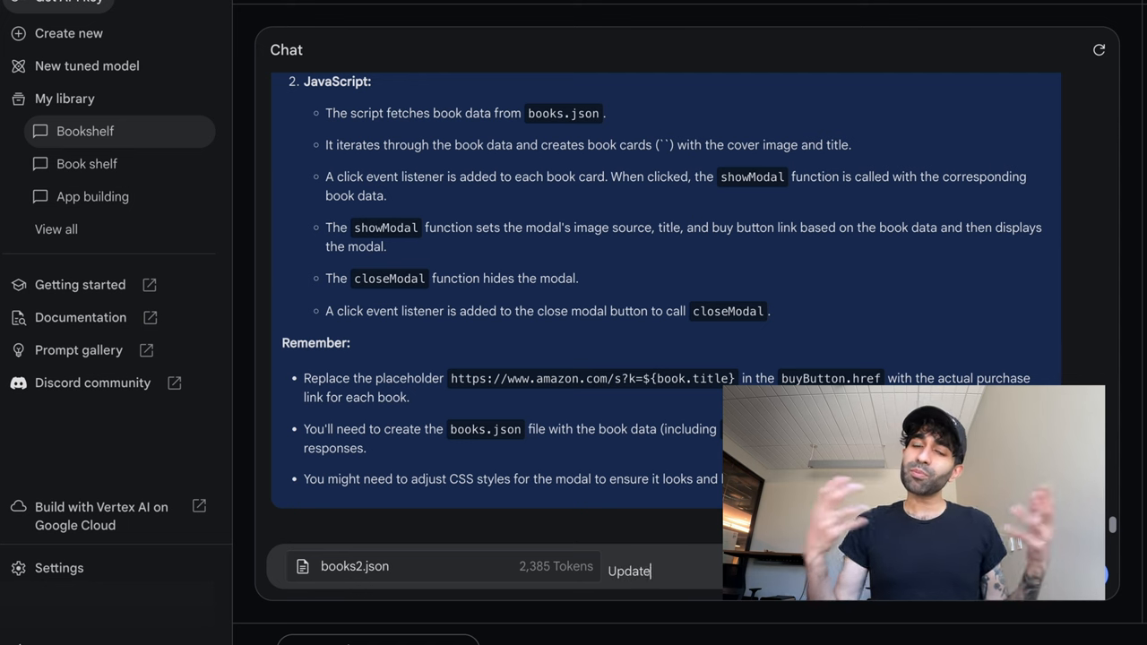
type("my JSON")
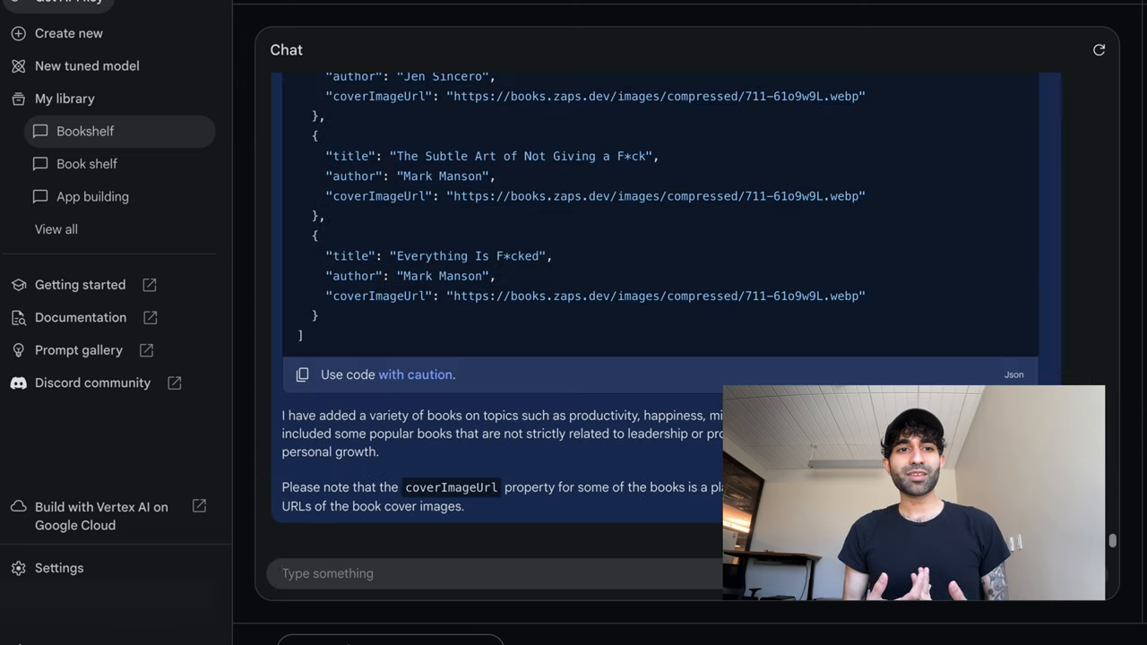
scroll("down", 3)
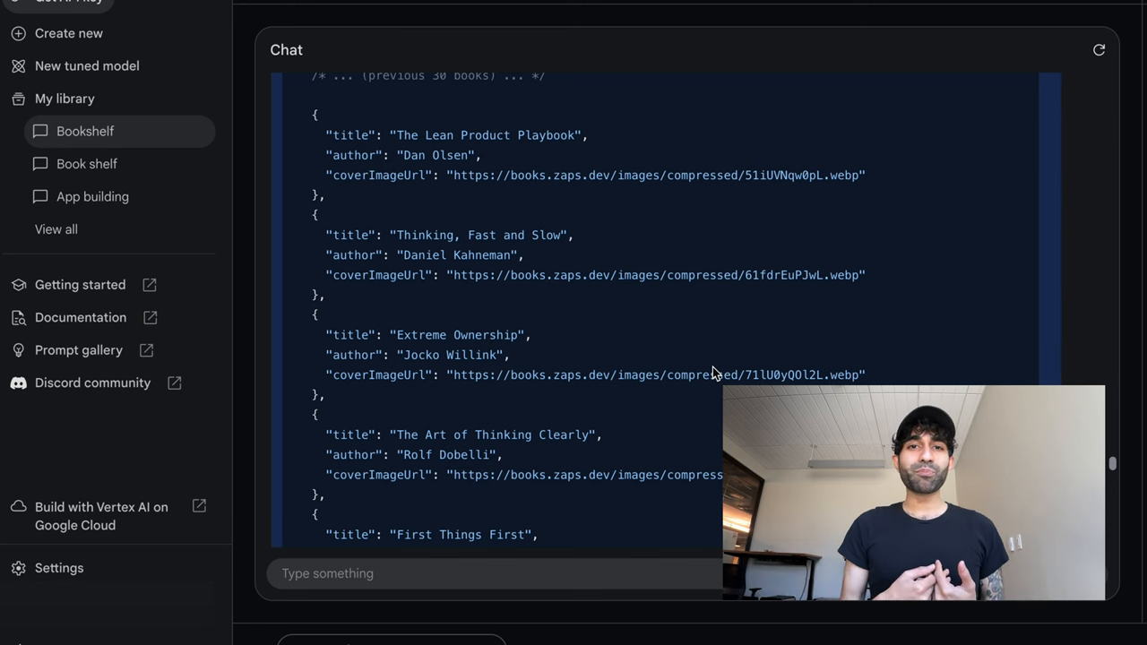
scroll("down", 3)
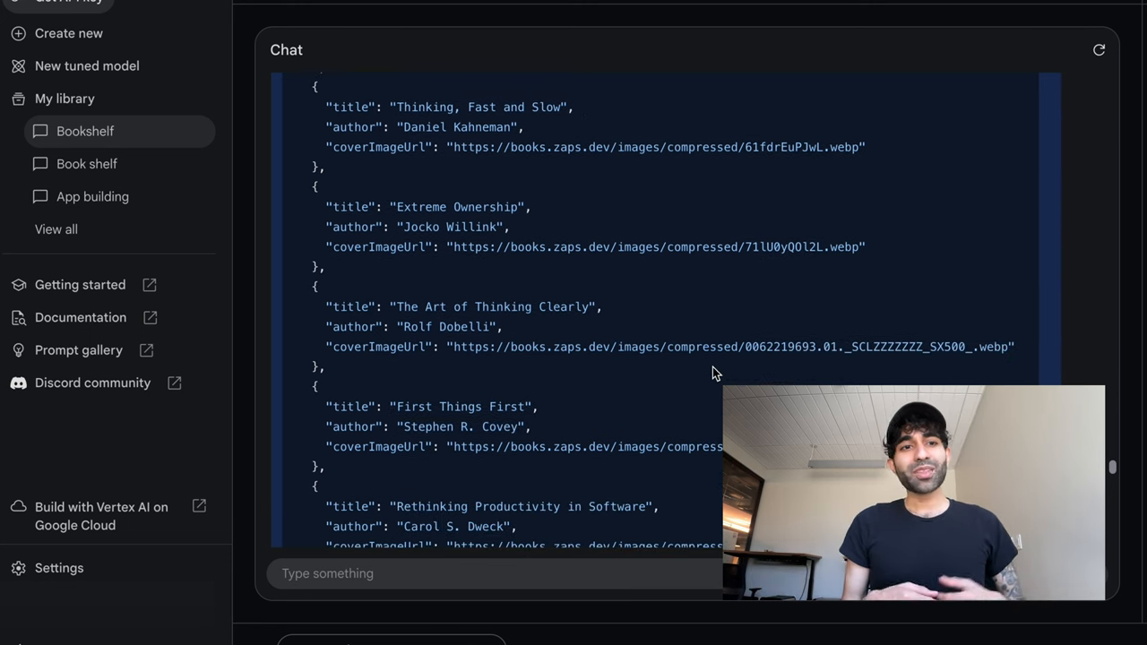